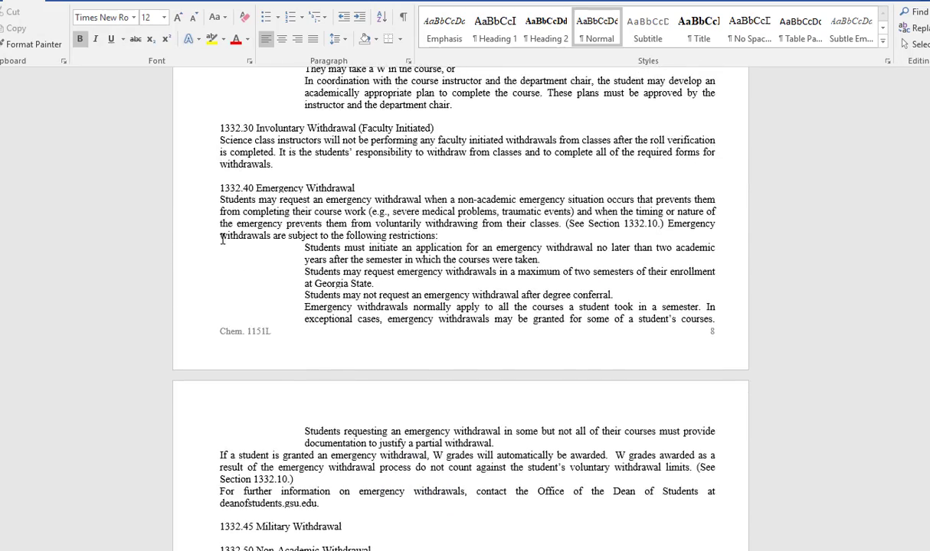
Scroll the syllabus to the Advising and Tutoring Office Hours and Important Dates sections
{"action": "scroll", "scroll_direction": "down", "scroll_amount": 3}
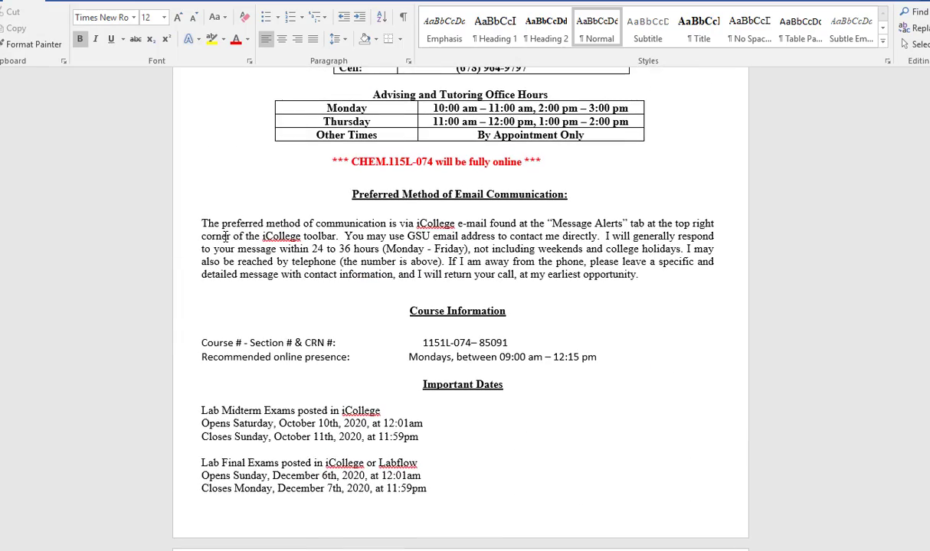
{"action": "mouse_move", "coordinate": [465, 378]}
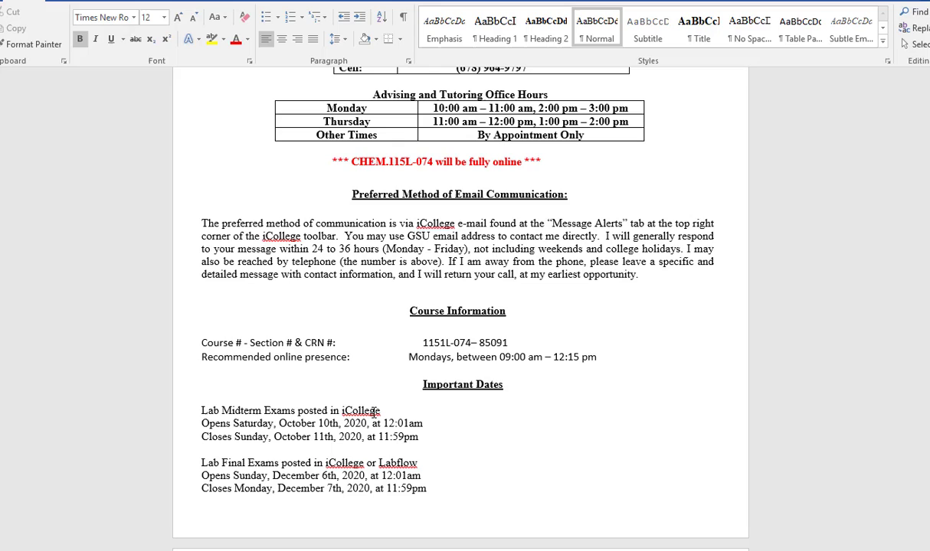
{"action": "left_click", "coordinate": [383, 411]}
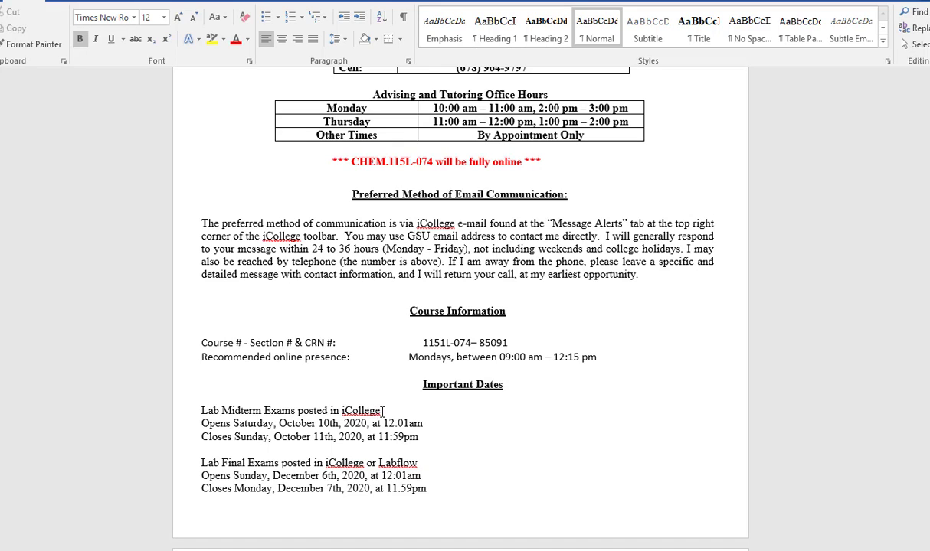
{"action": "mouse_move", "coordinate": [383, 410]}
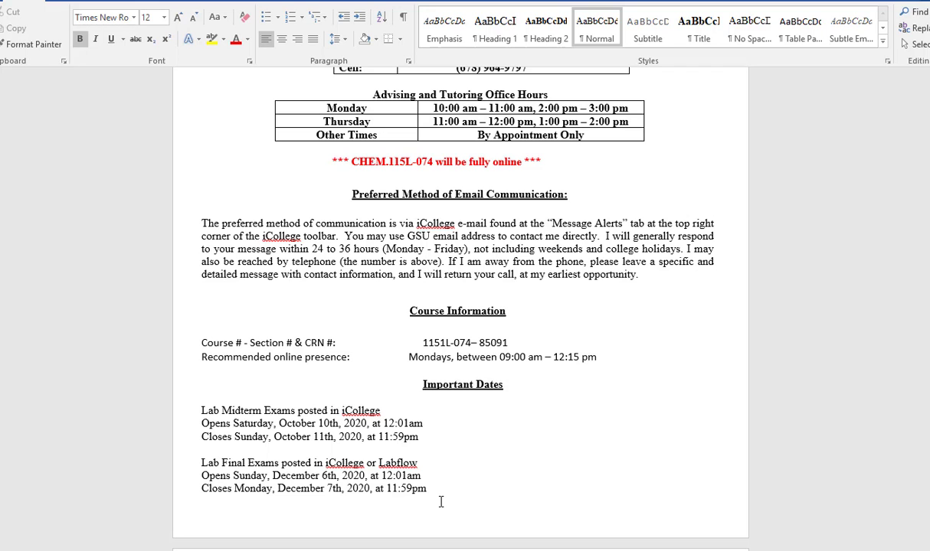
Scroll past General Instructions and General Education Outcomes to the Expected Educational Results for Chemistry 1151 lab
{"action": "scroll", "scroll_direction": "down", "scroll_amount": 3}
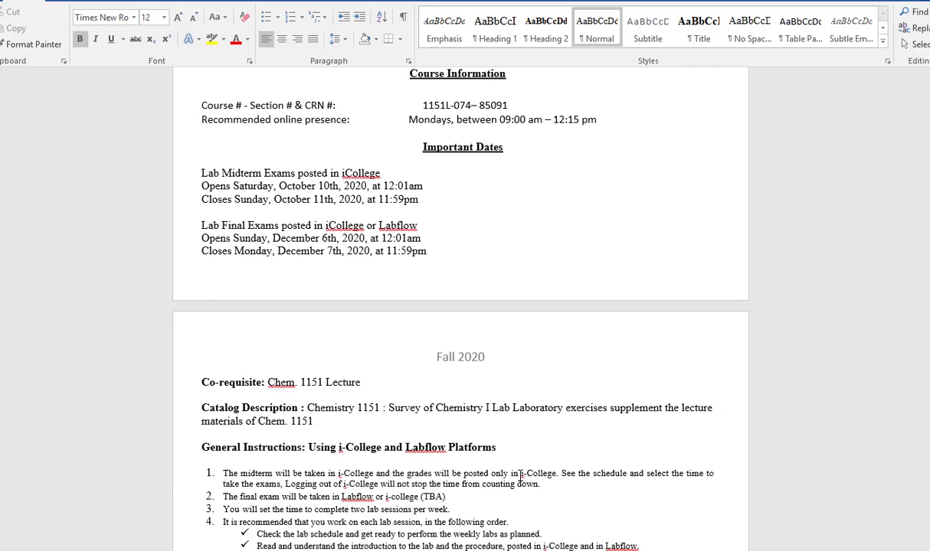
{"action": "scroll", "scroll_direction": "down", "scroll_amount": 3}
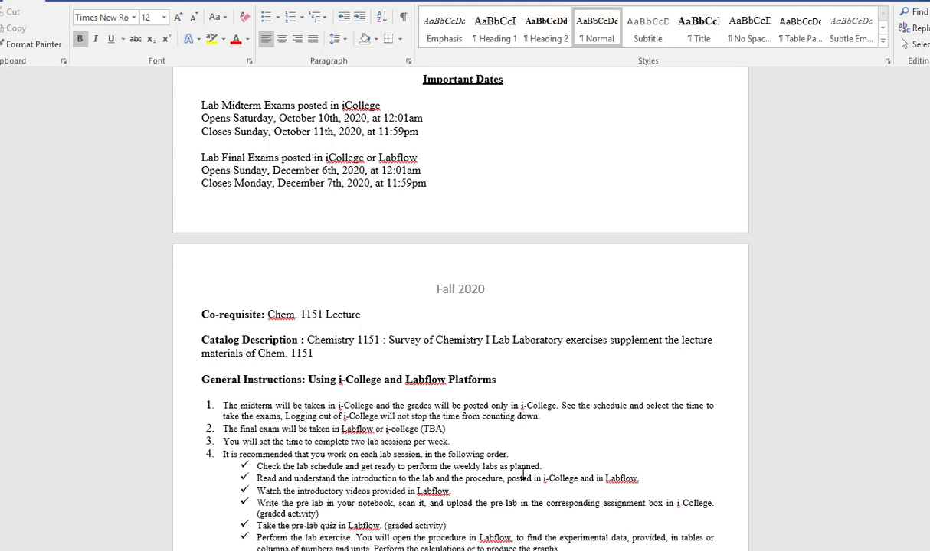
{"action": "mouse_move", "coordinate": [544, 435]}
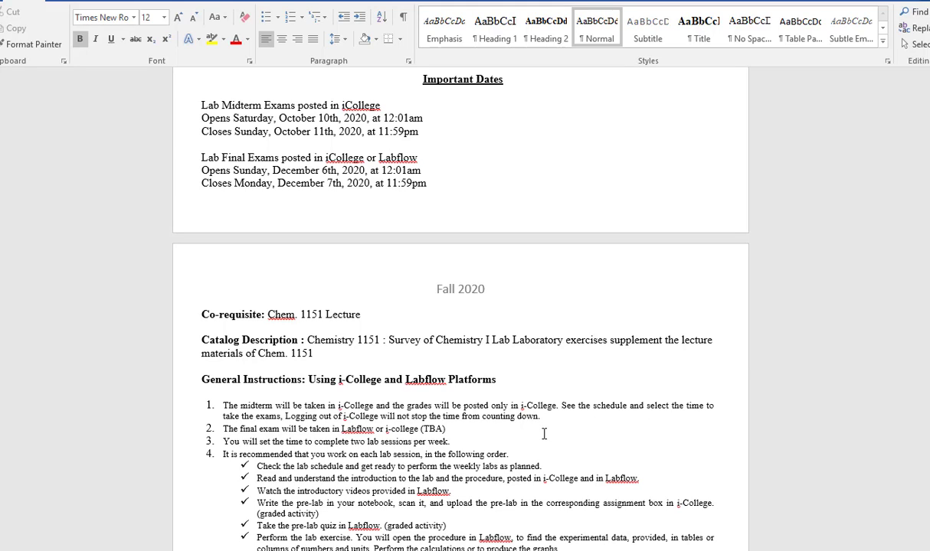
{"action": "scroll", "scroll_direction": "down", "scroll_amount": 3}
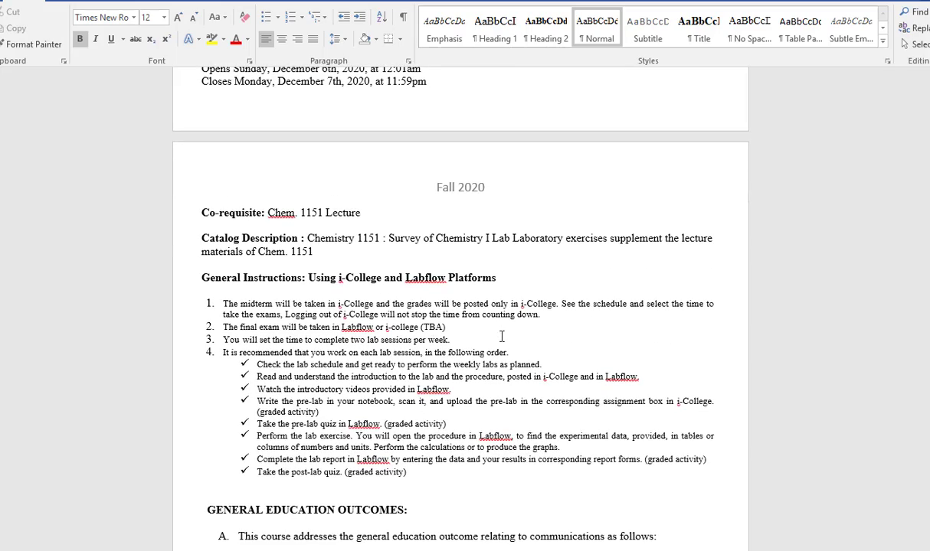
{"action": "mouse_move", "coordinate": [496, 253]}
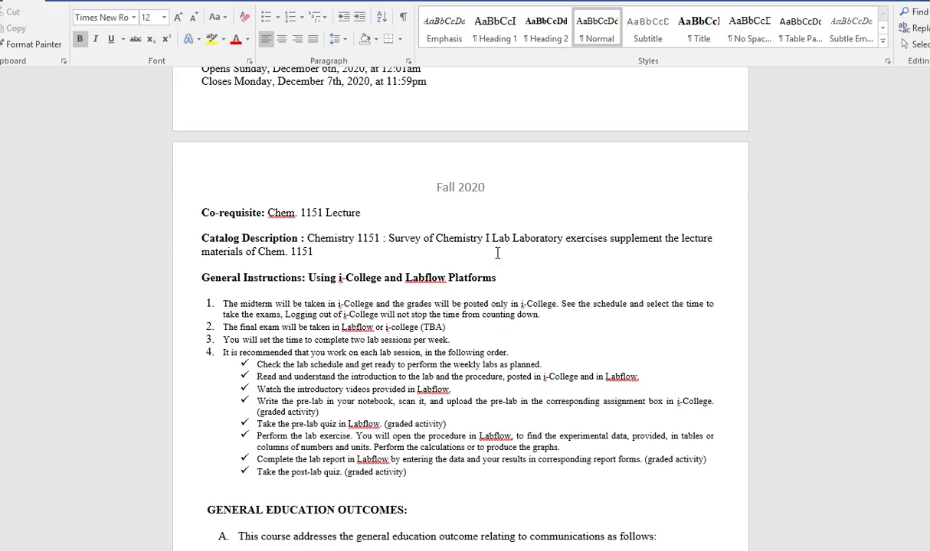
{"action": "scroll", "scroll_direction": "down", "scroll_amount": 3}
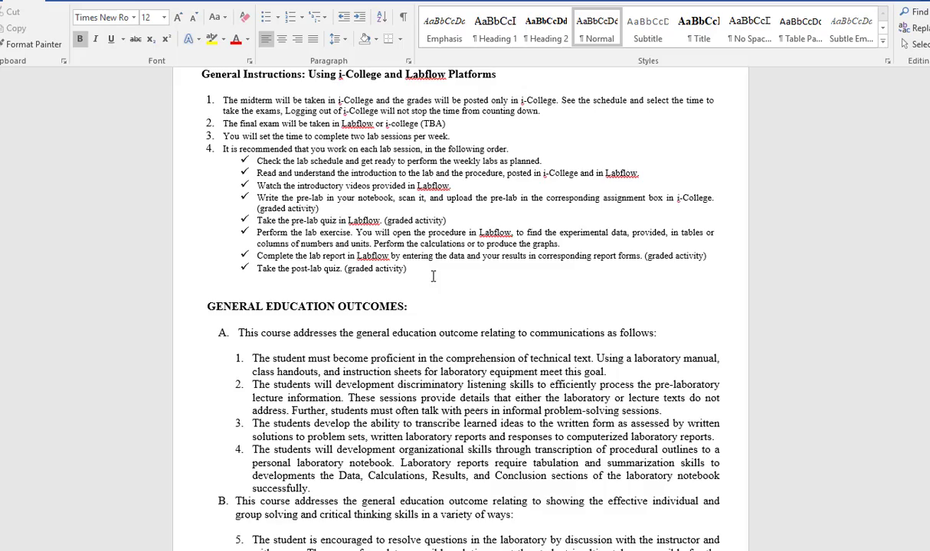
{"action": "scroll", "scroll_direction": "down", "scroll_amount": 3}
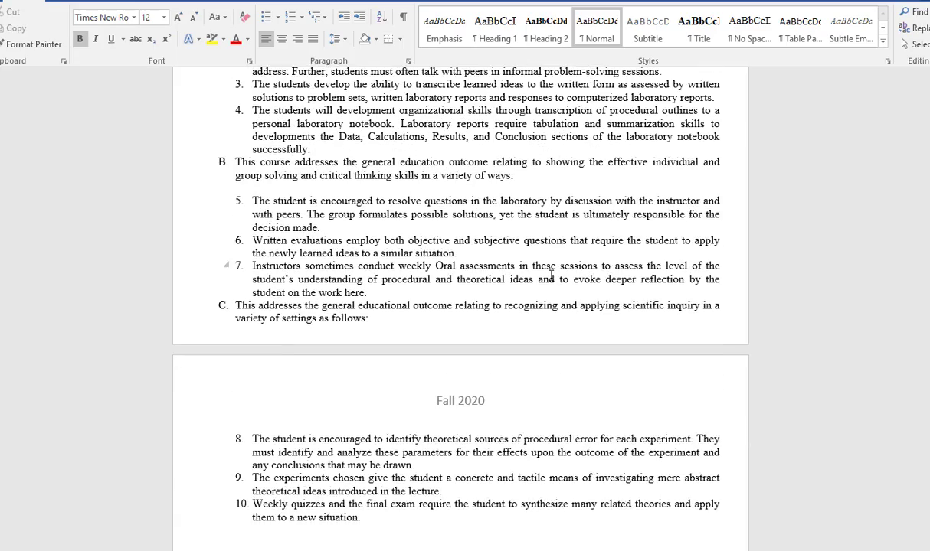
{"action": "scroll", "scroll_direction": "down", "scroll_amount": 3}
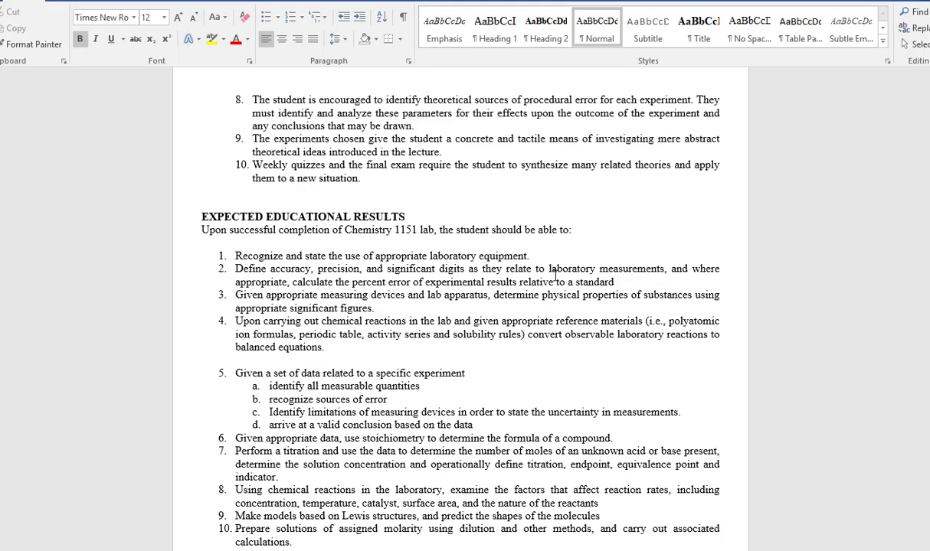
Scroll through Course Requirements to the Grades breakdown and GSU-PC Grade Scale
{"action": "scroll", "scroll_direction": "down", "scroll_amount": 3}
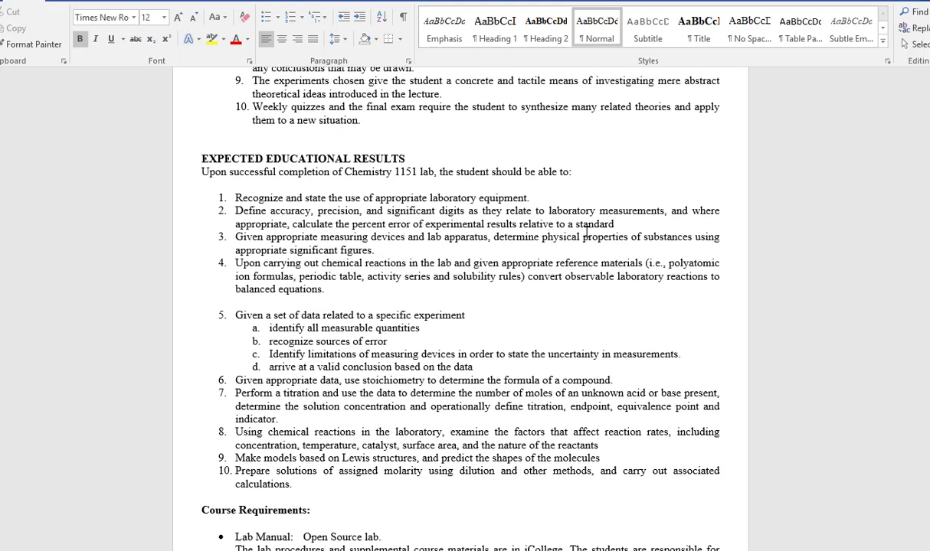
{"action": "scroll", "scroll_direction": "down", "scroll_amount": 3}
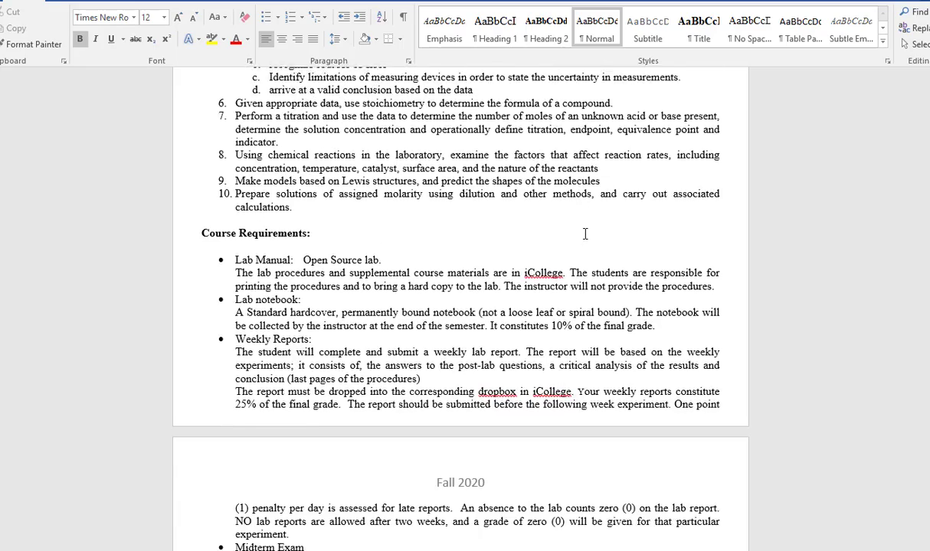
{"action": "scroll", "scroll_direction": "down", "scroll_amount": 3}
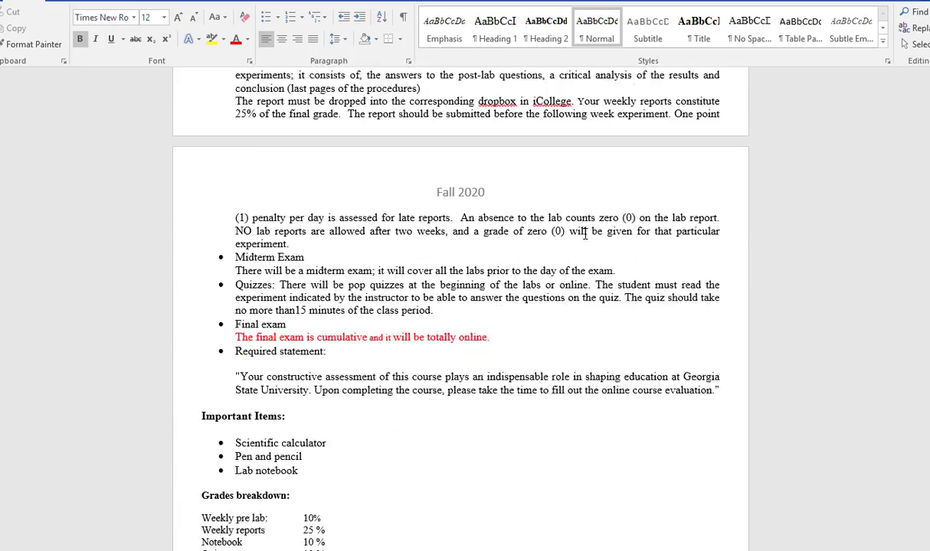
{"action": "scroll", "scroll_direction": "down", "scroll_amount": 3}
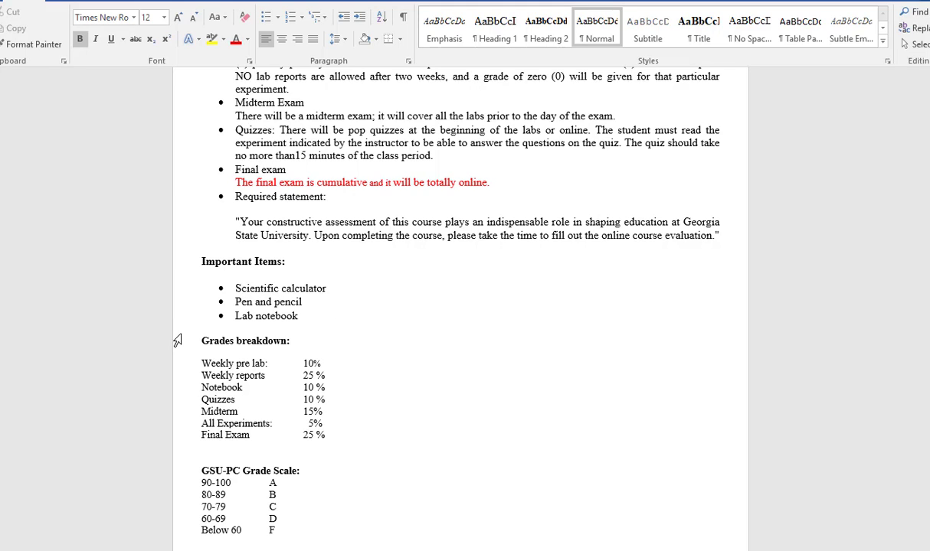
{"action": "mouse_move", "coordinate": [282, 380]}
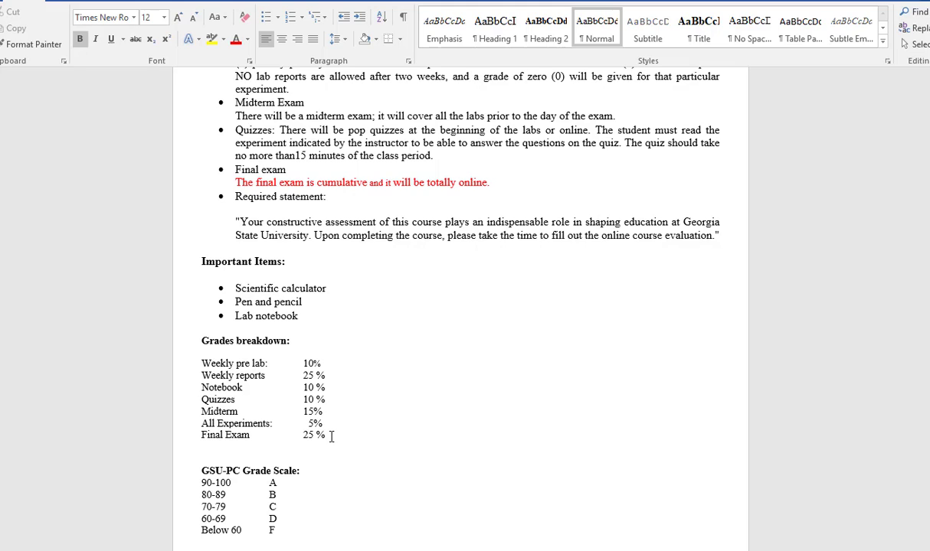
{"action": "mouse_move", "coordinate": [320, 363]}
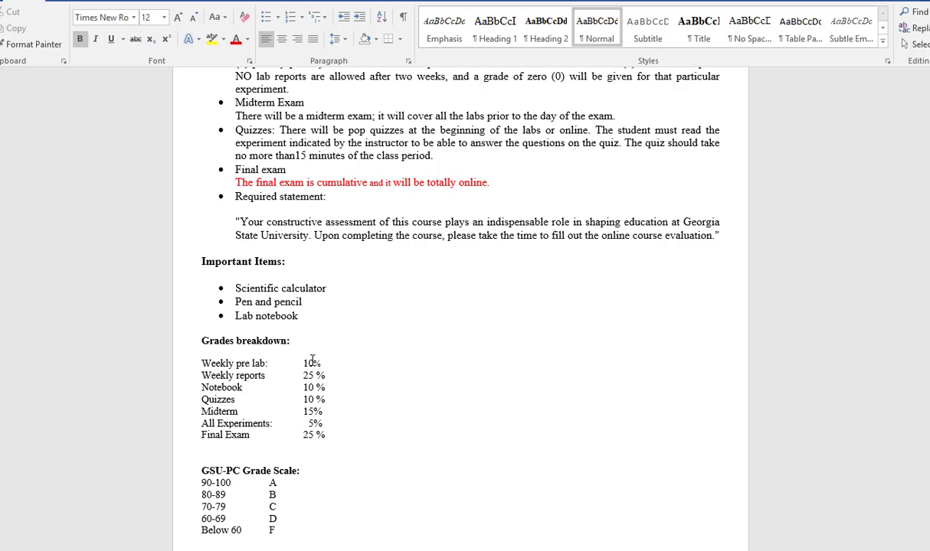
Scroll past the laboratory notebook rules to the Prelab Write-up format and required headings
{"action": "scroll", "scroll_direction": "down", "scroll_amount": 3}
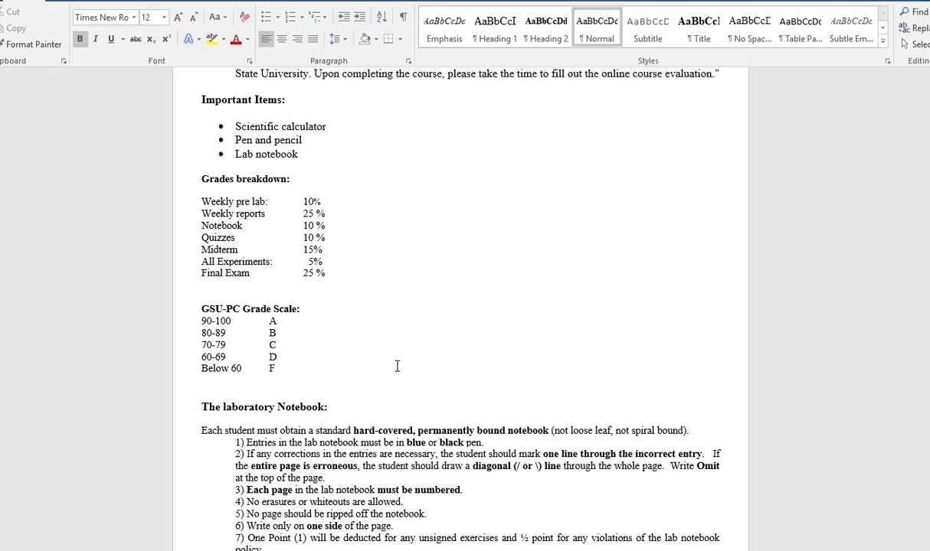
{"action": "scroll", "scroll_direction": "down", "scroll_amount": 3}
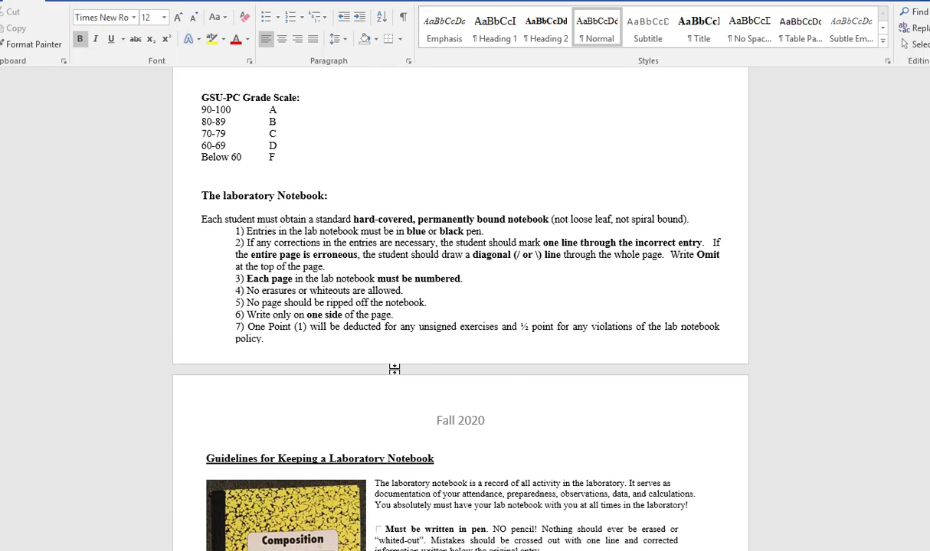
{"action": "mouse_move", "coordinate": [395, 369]}
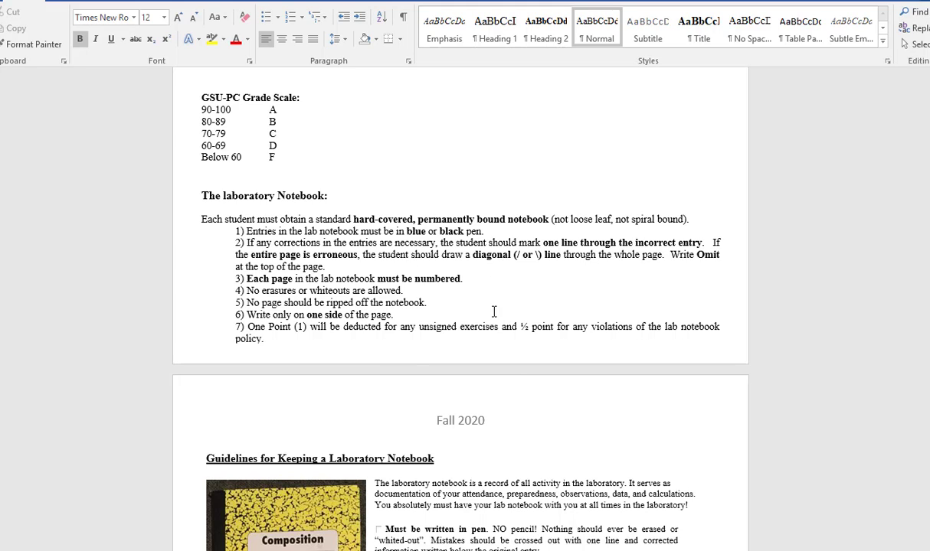
{"action": "mouse_move", "coordinate": [419, 340]}
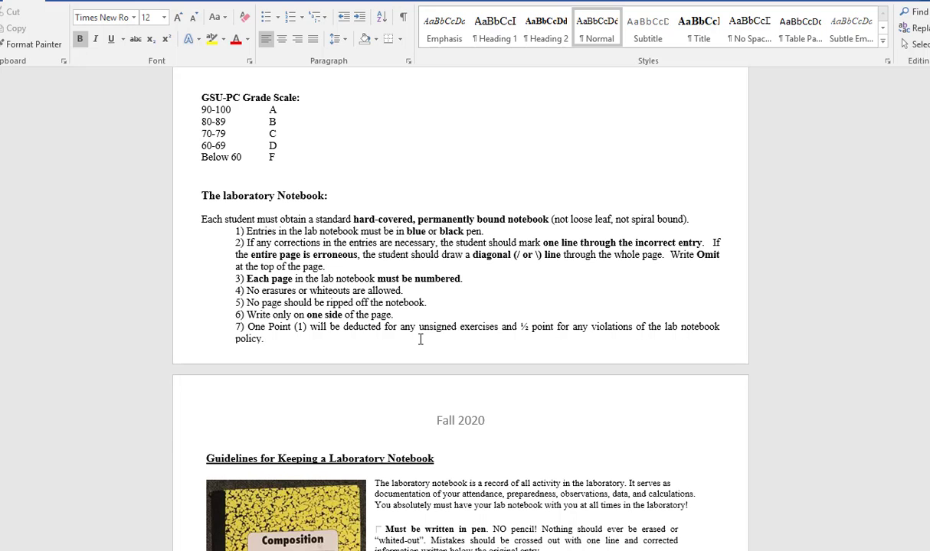
{"action": "scroll", "scroll_direction": "down", "scroll_amount": 3}
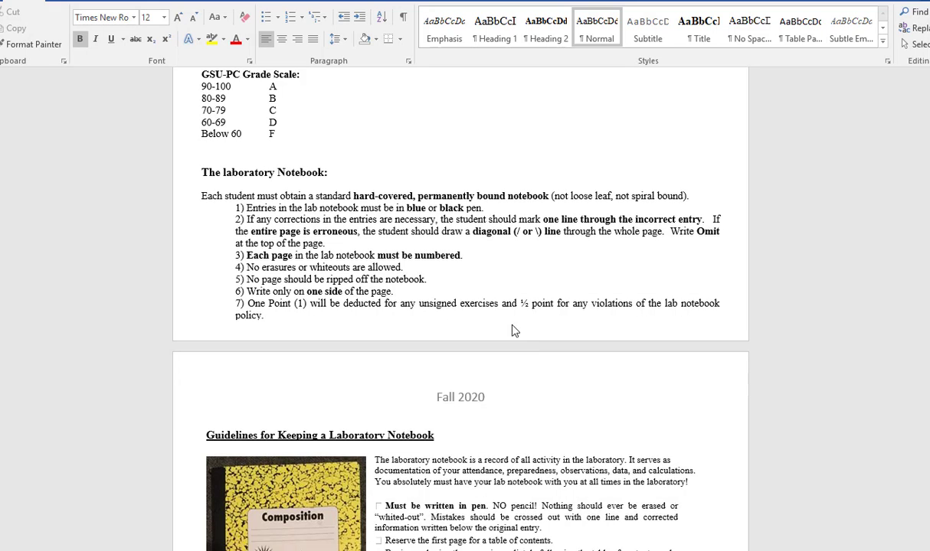
{"action": "scroll", "scroll_direction": "down", "scroll_amount": 3}
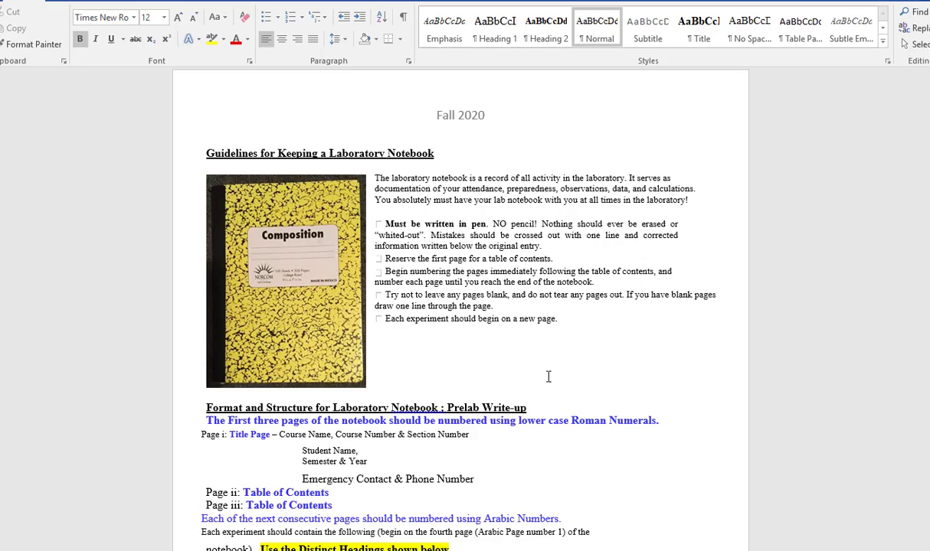
{"action": "scroll", "scroll_direction": "down", "scroll_amount": 3}
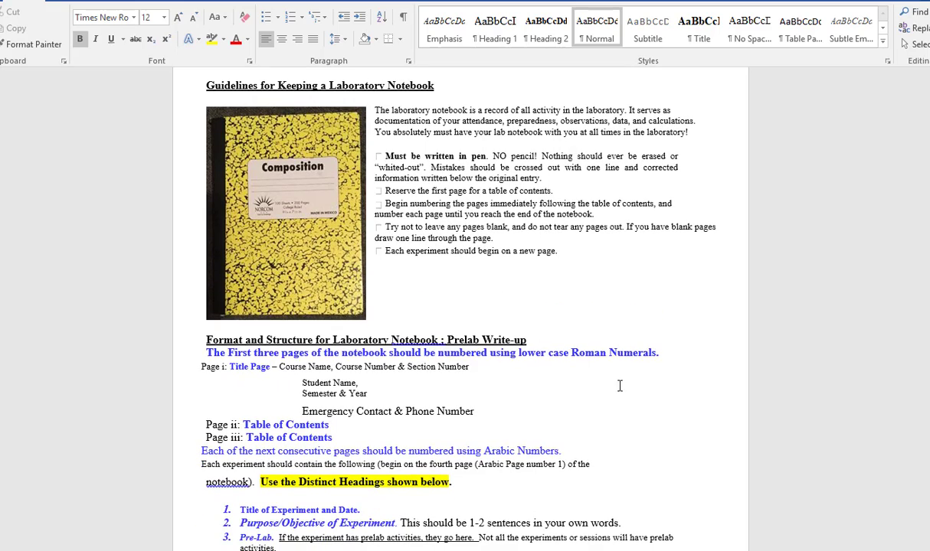
{"action": "scroll", "scroll_direction": "down", "scroll_amount": 3}
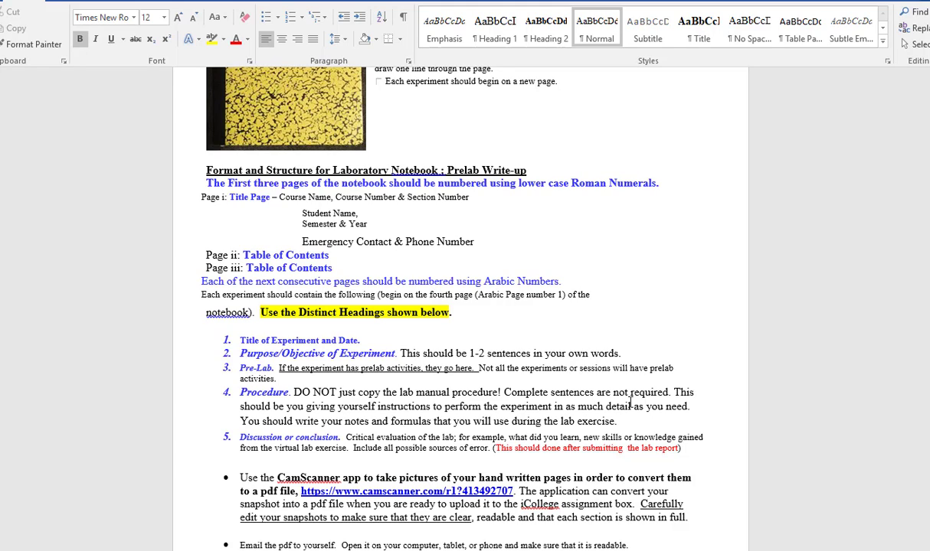
{"action": "mouse_move", "coordinate": [453, 383]}
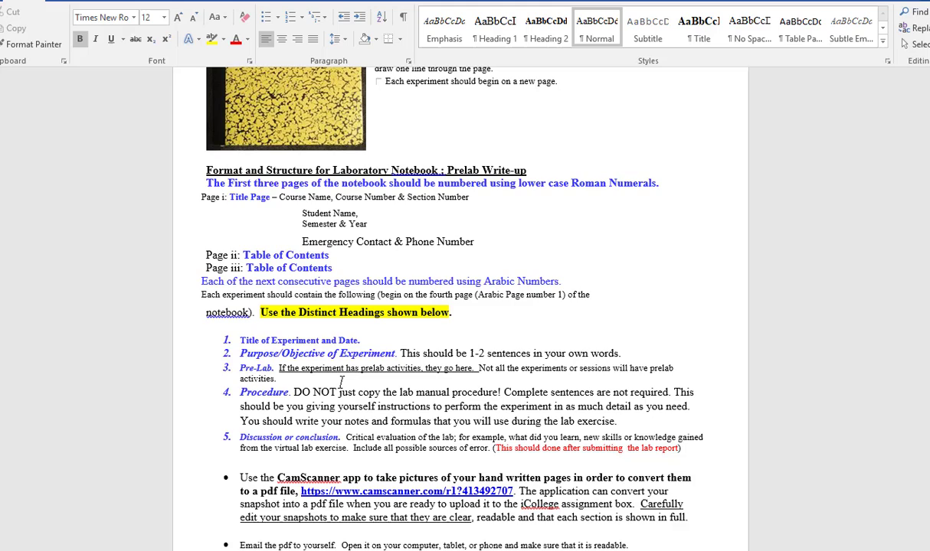
{"action": "mouse_move", "coordinate": [354, 360]}
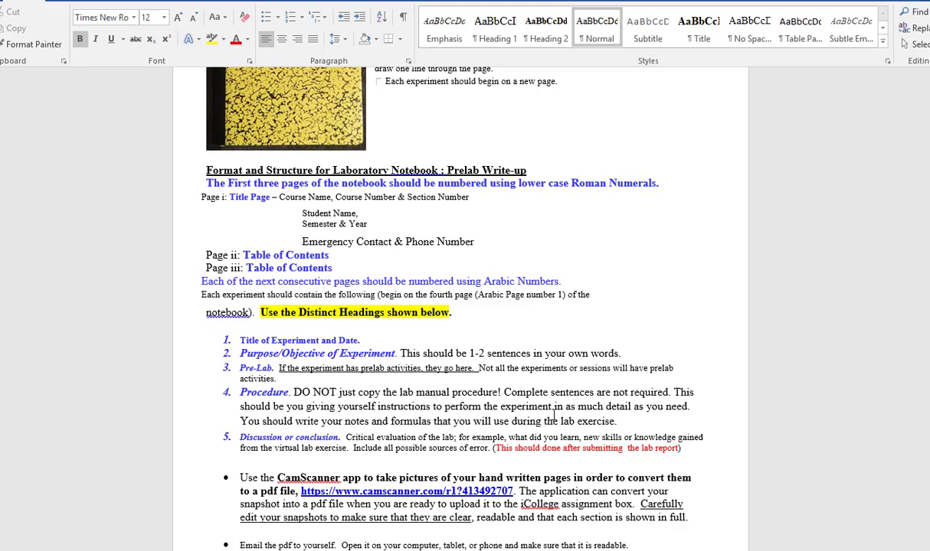
{"action": "mouse_move", "coordinate": [306, 453]}
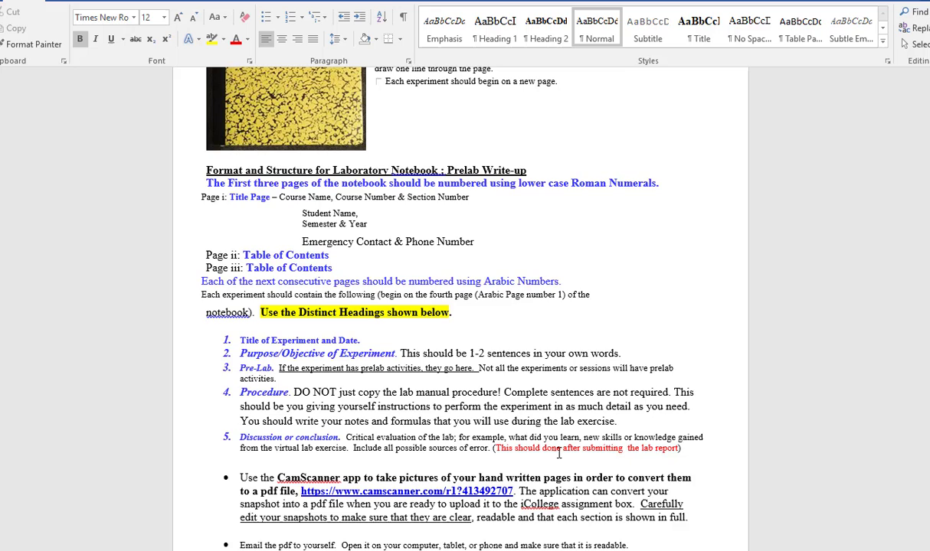
{"action": "scroll", "scroll_direction": "down", "scroll_amount": 3}
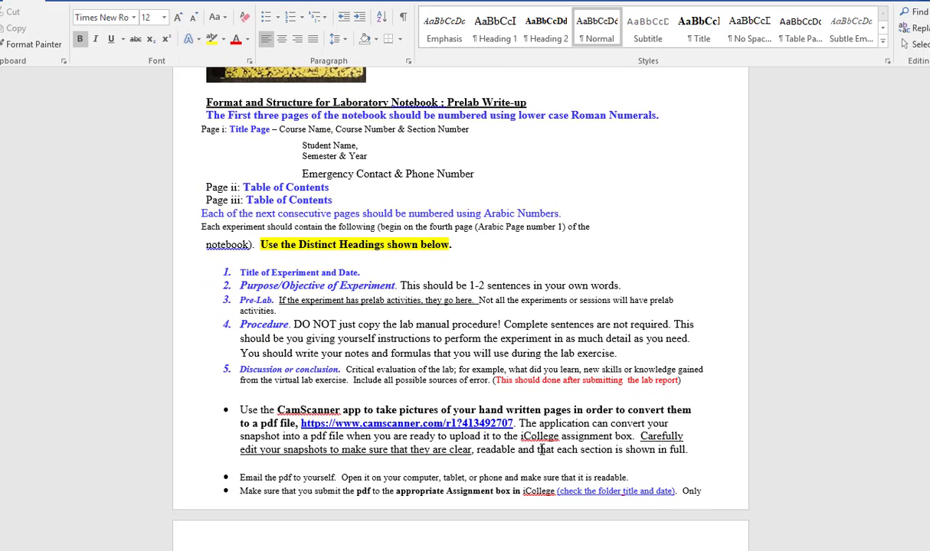
{"action": "mouse_move", "coordinate": [723, 365]}
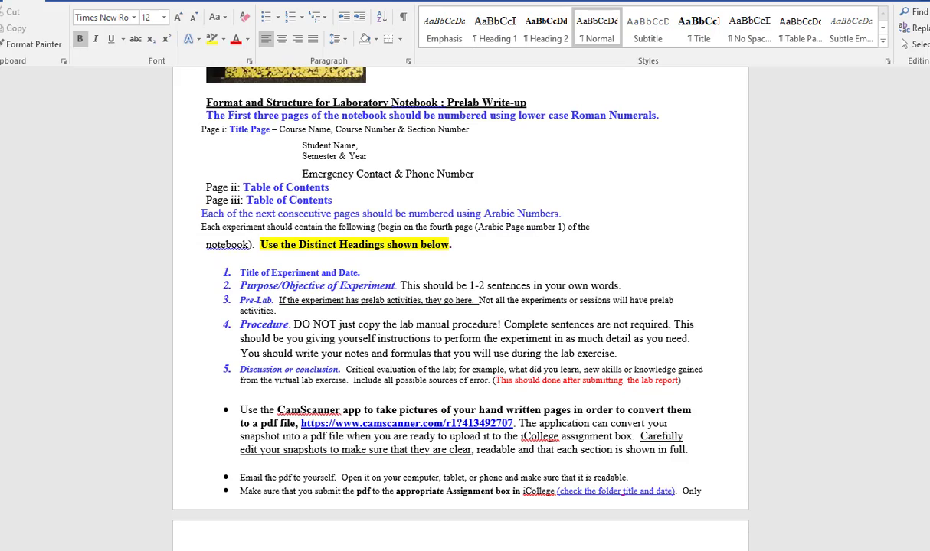
Switch to the example_procedure PDF and read the first pages of the iodine clock reaction procedure
{"action": "left_click", "coordinate": [386, 8]}
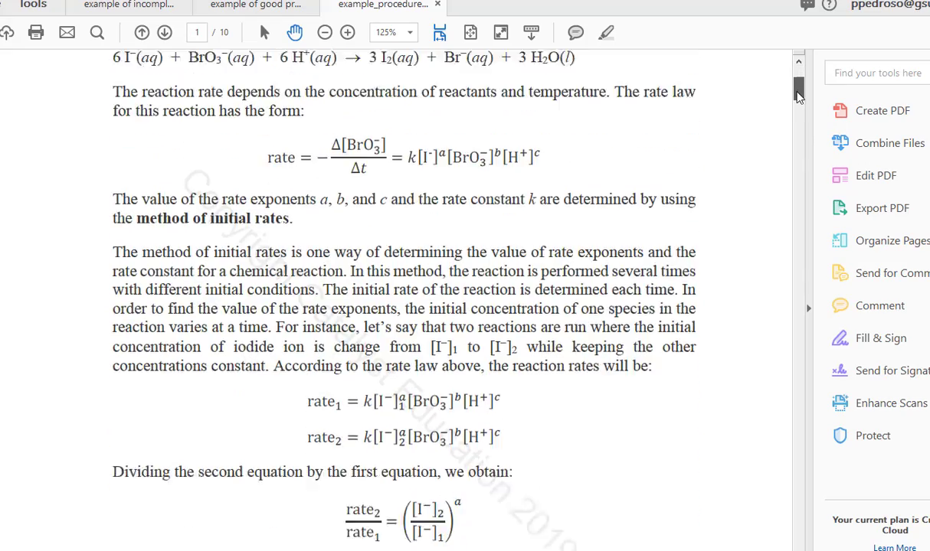
{"action": "scroll", "scroll_direction": "down", "scroll_amount": 3}
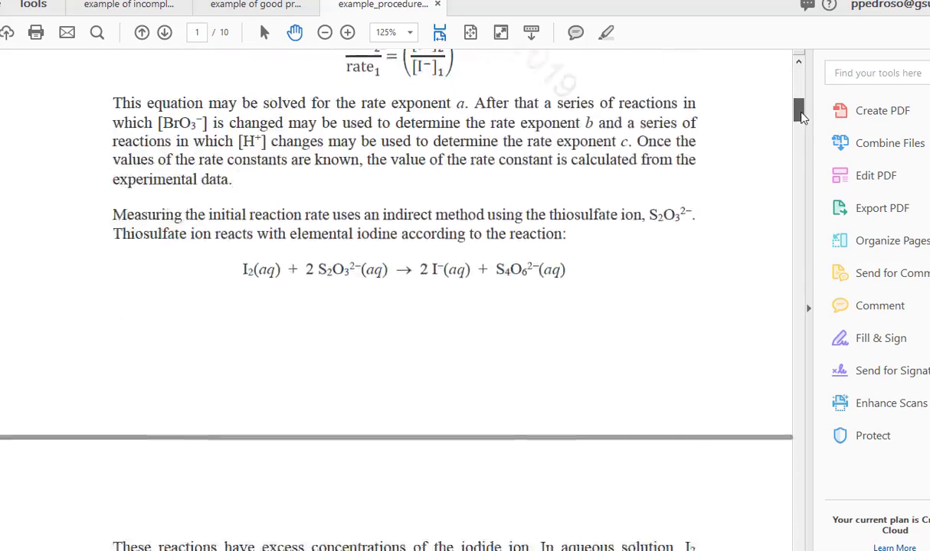
{"action": "scroll", "scroll_direction": "down", "scroll_amount": 3}
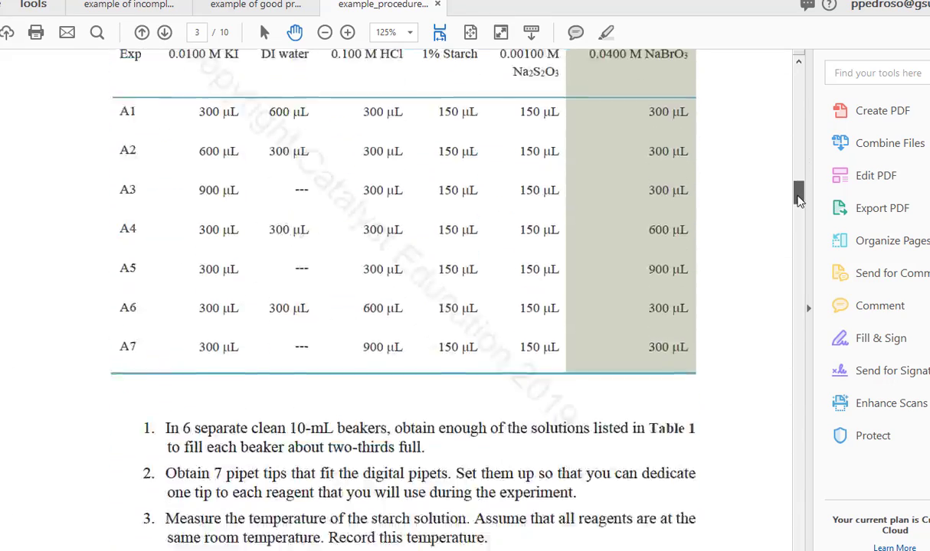
{"action": "scroll", "scroll_direction": "down", "scroll_amount": 3}
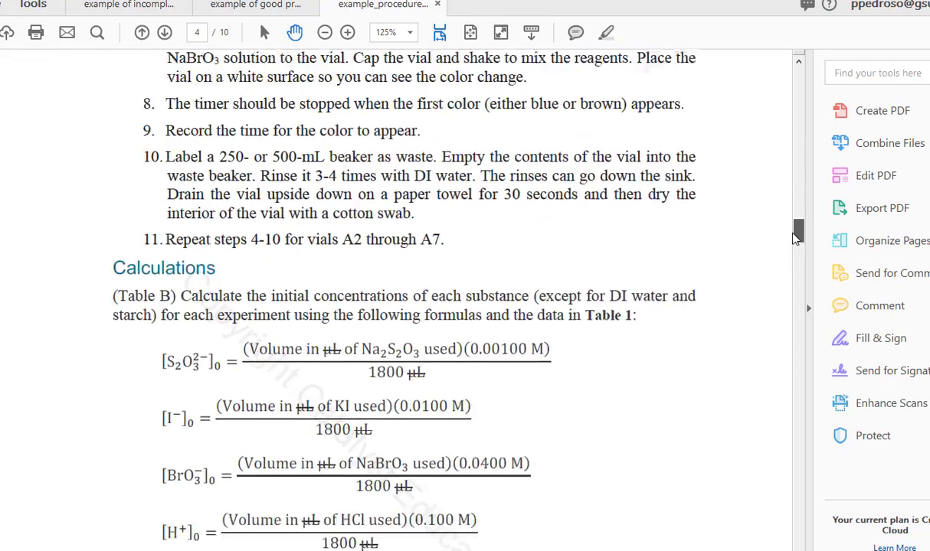
{"action": "scroll", "scroll_direction": "down", "scroll_amount": 3}
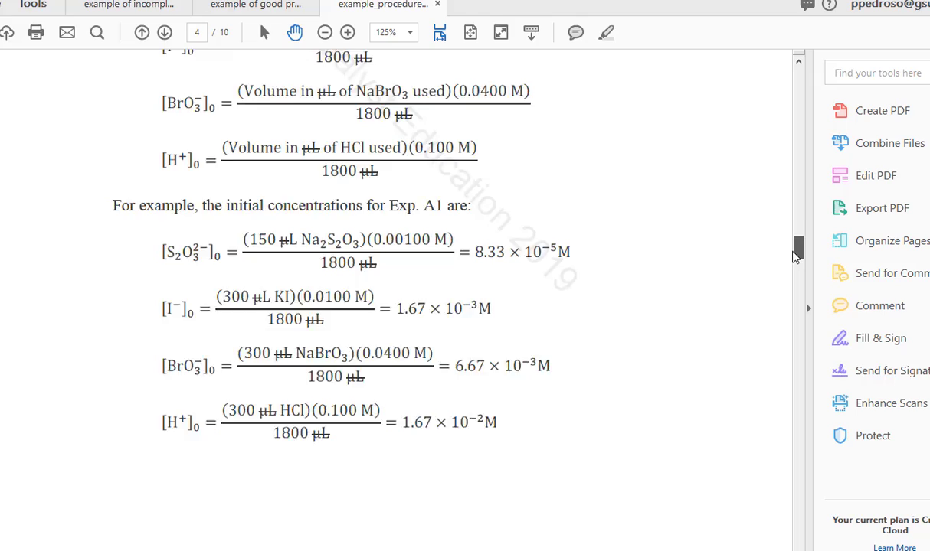
Continue through the procedure's remaining pages to the report sheets at the end
{"action": "scroll", "scroll_direction": "down", "scroll_amount": 3}
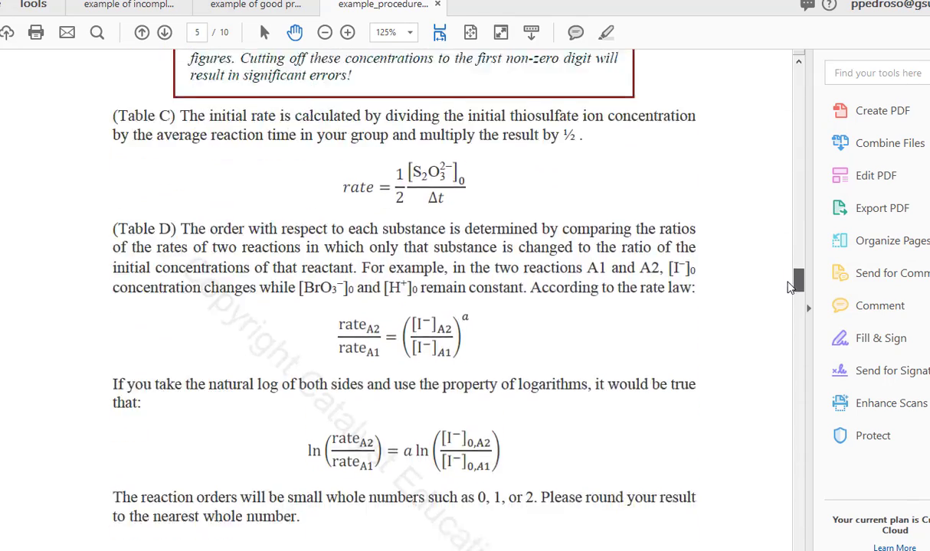
{"action": "scroll", "scroll_direction": "down", "scroll_amount": 3}
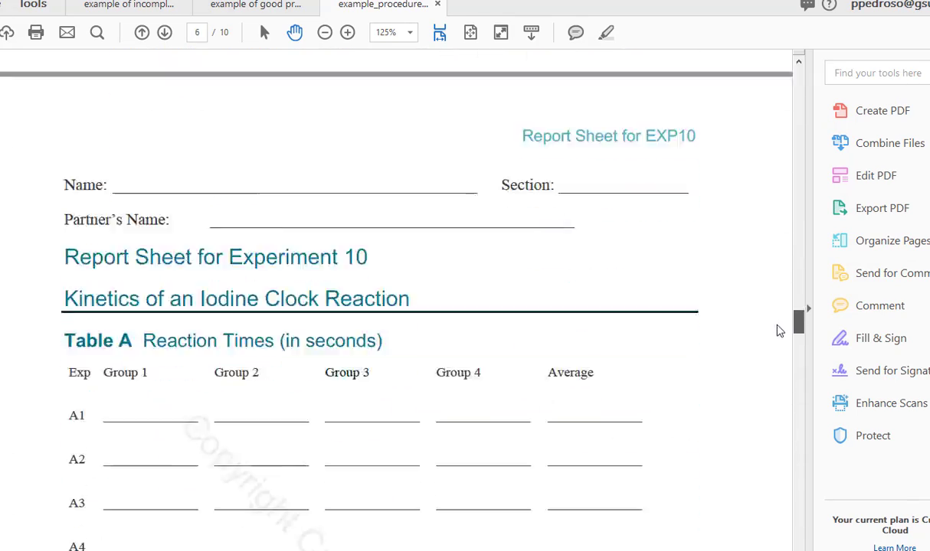
{"action": "scroll", "scroll_direction": "down", "scroll_amount": 3}
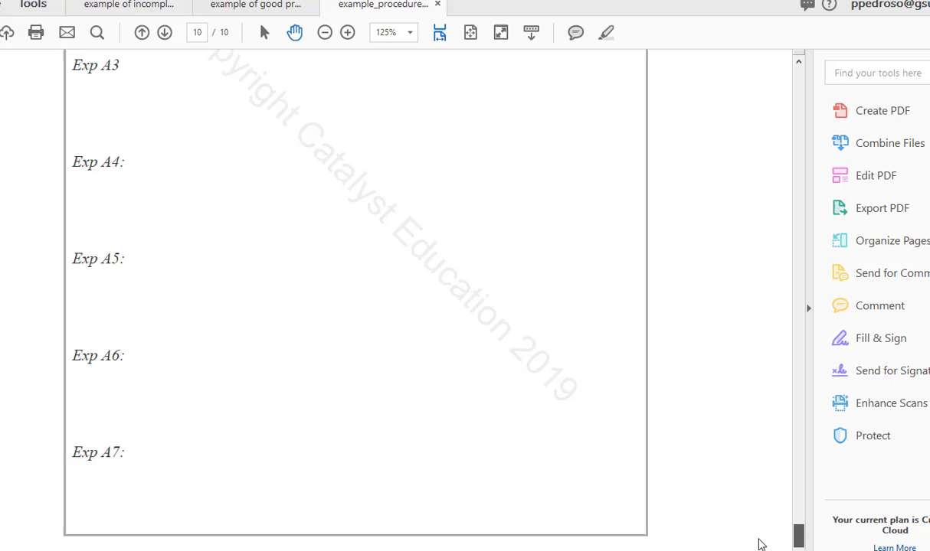
{"action": "scroll", "scroll_direction": "down", "scroll_amount": 3}
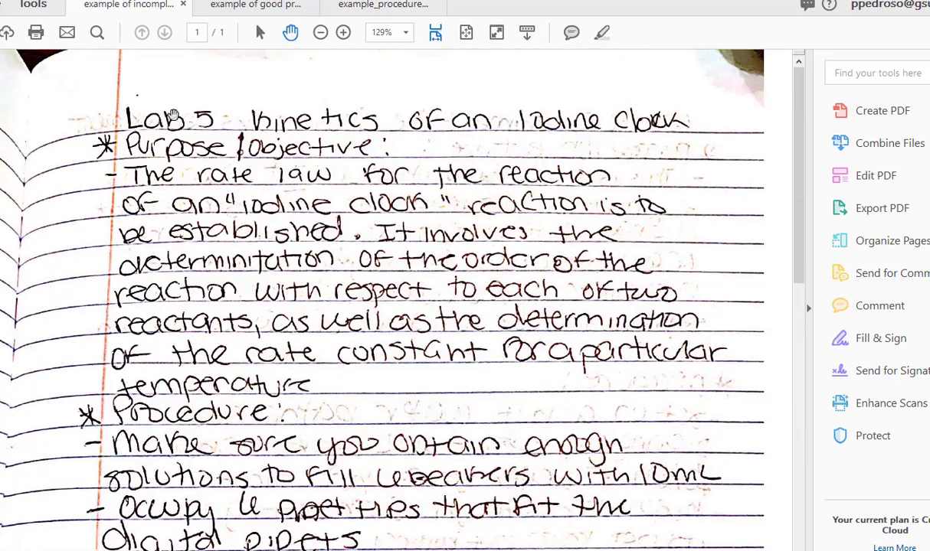
{"action": "mouse_move", "coordinate": [306, 145]}
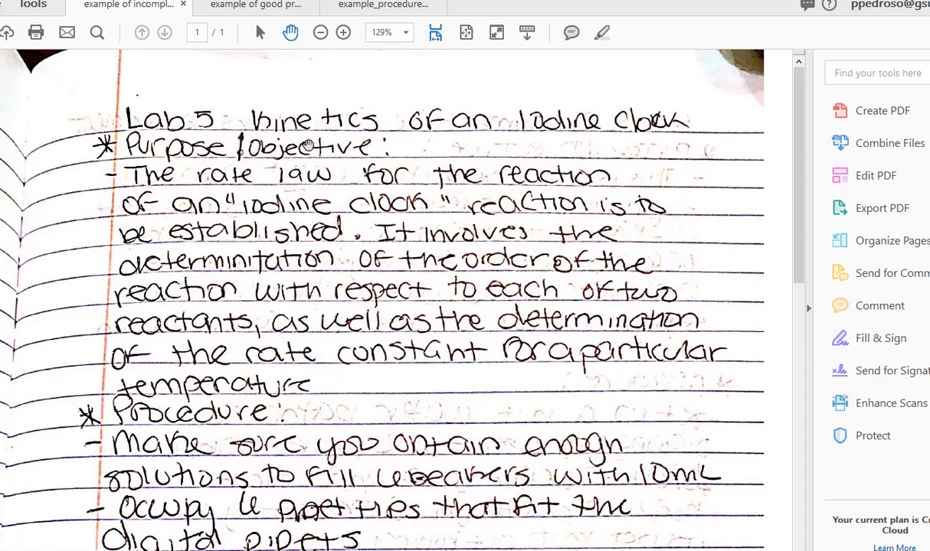
{"action": "mouse_move", "coordinate": [601, 129]}
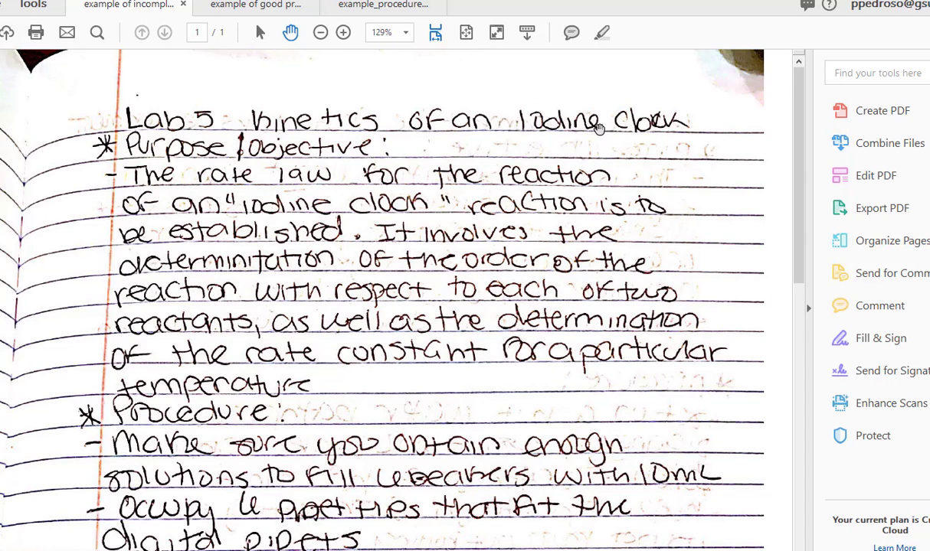
{"action": "mouse_move", "coordinate": [312, 287]}
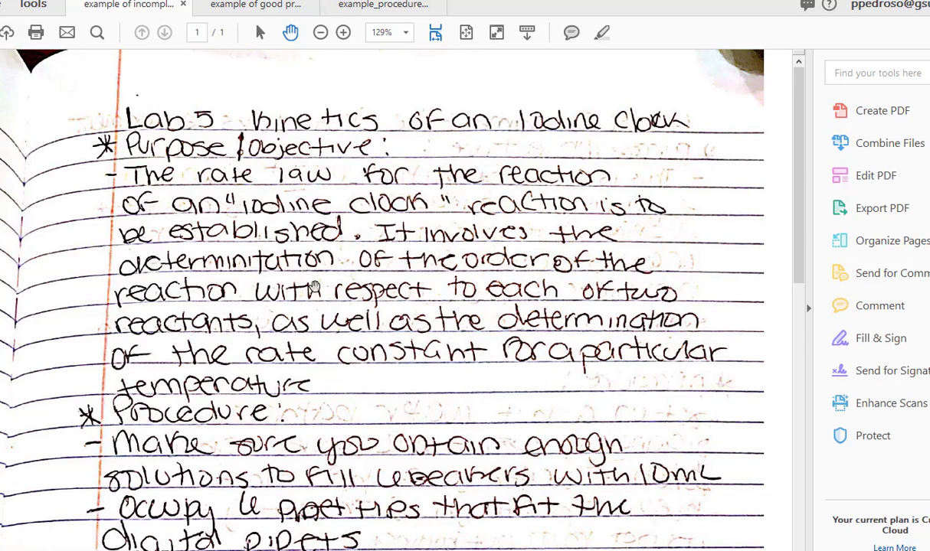
Scroll the handwritten Lab 5 notebook to its Conclusion, then switch to the good example notebook PDF
{"action": "scroll", "scroll_direction": "down", "scroll_amount": 3}
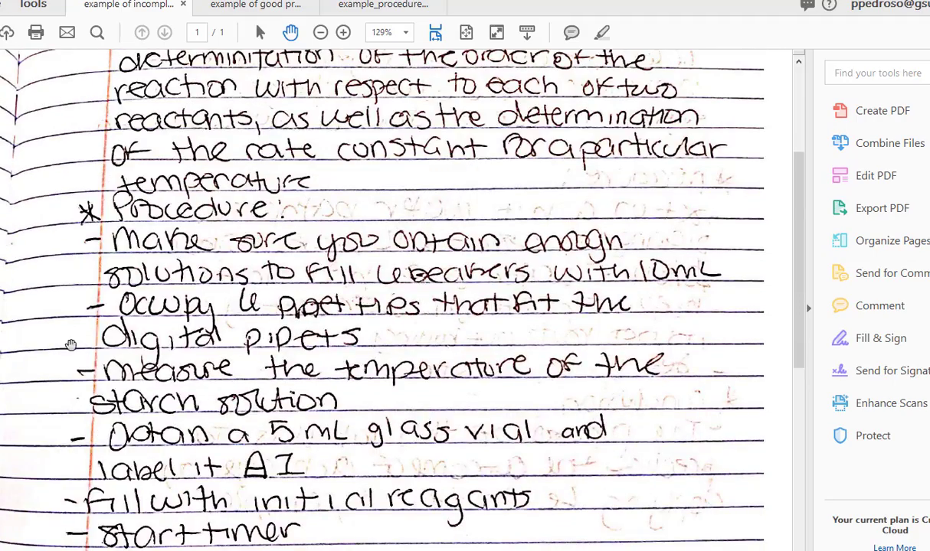
{"action": "scroll", "scroll_direction": "down", "scroll_amount": 3}
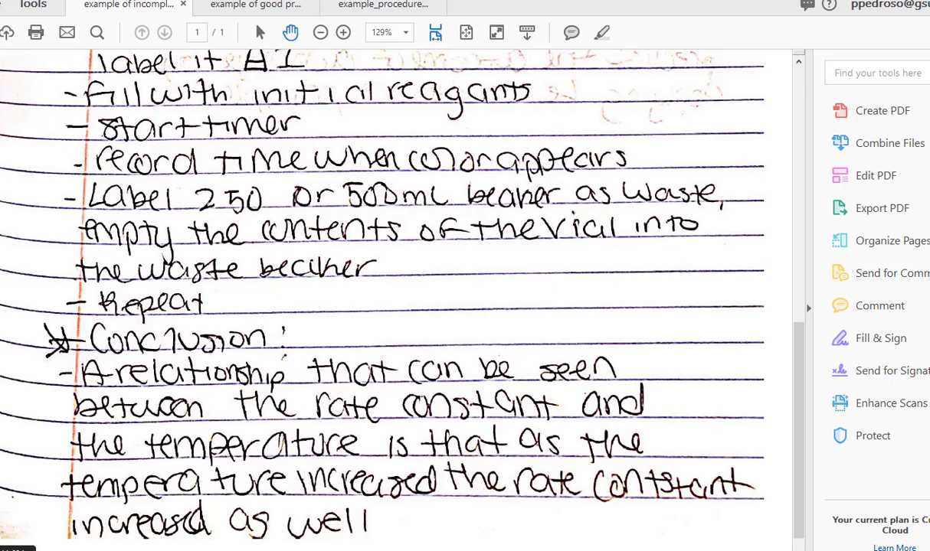
{"action": "left_click", "coordinate": [254, 6]}
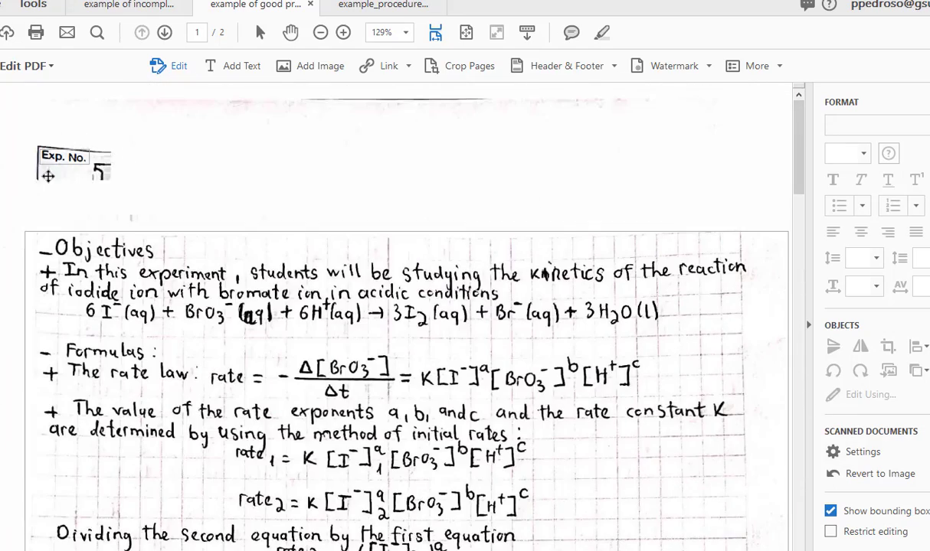
{"action": "mouse_move", "coordinate": [187, 181]}
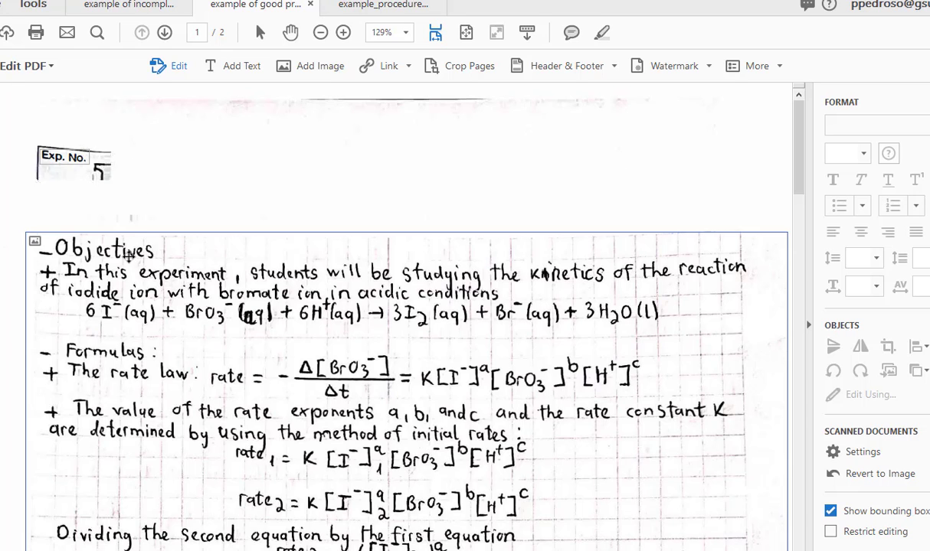
Read through the first page of the well-organized example notebook
{"action": "scroll", "scroll_direction": "down", "scroll_amount": 3}
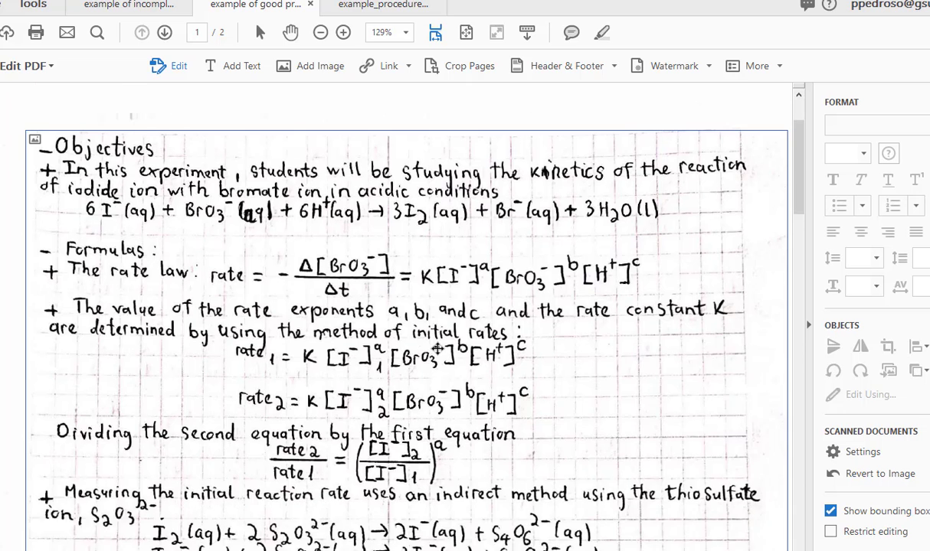
{"action": "scroll", "scroll_direction": "down", "scroll_amount": 3}
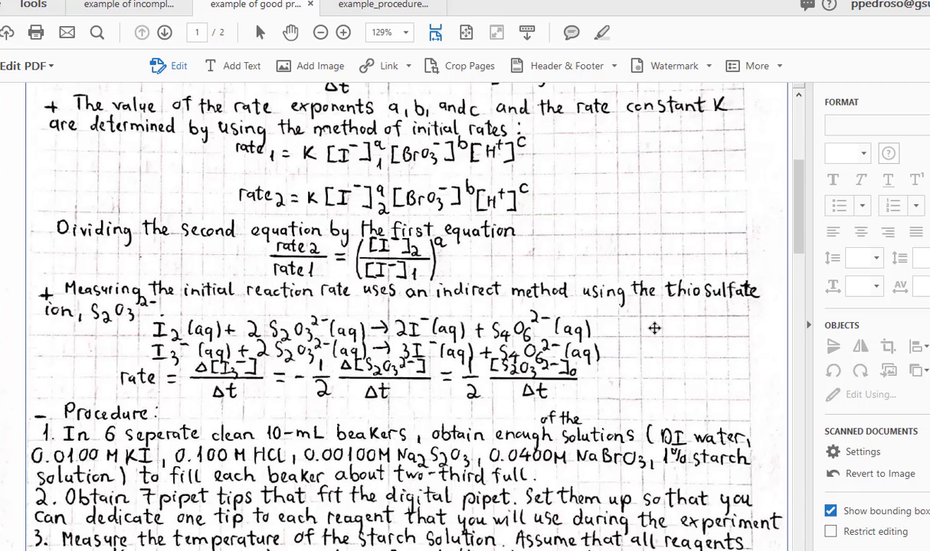
{"action": "scroll", "scroll_direction": "down", "scroll_amount": 3}
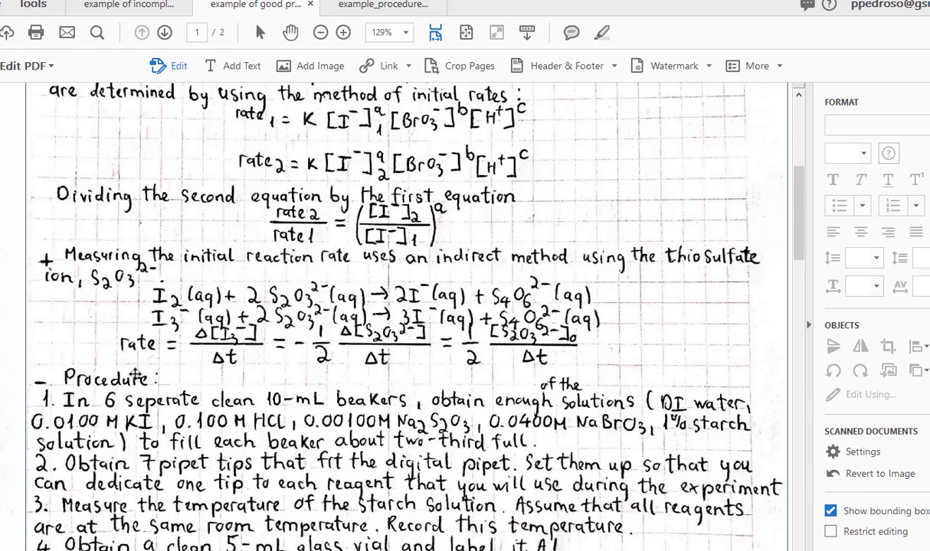
{"action": "scroll", "scroll_direction": "down", "scroll_amount": 3}
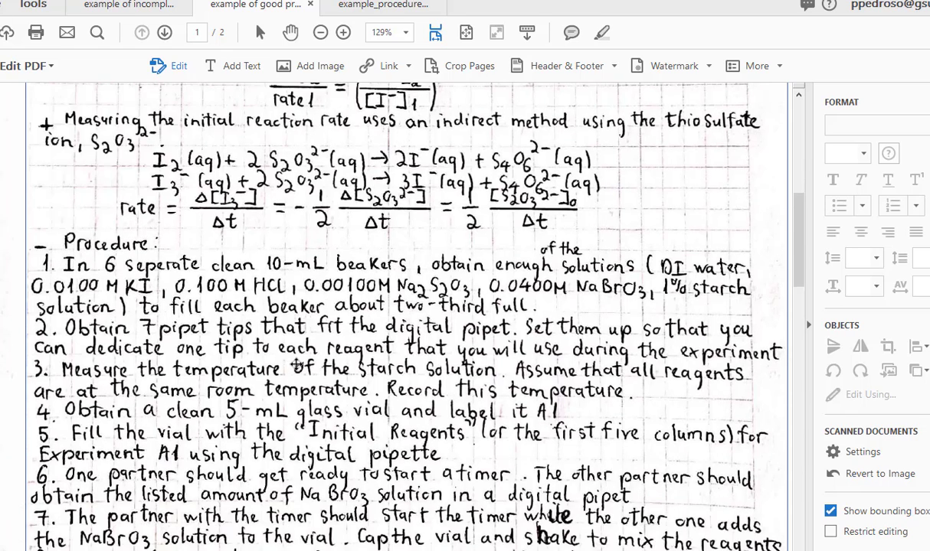
{"action": "scroll", "scroll_direction": "down", "scroll_amount": 3}
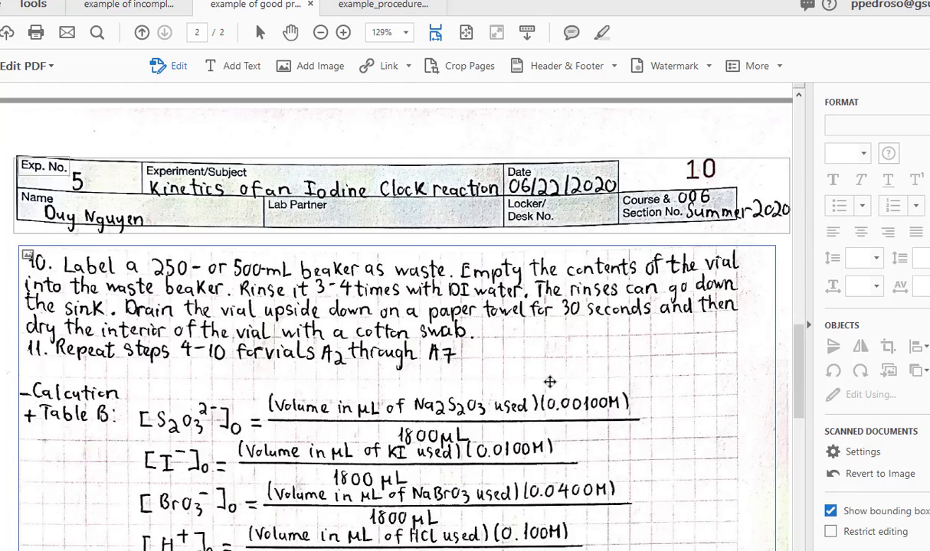
Finish the good notebook's conclusion, then open the CHEM 1151L course in Labflow
{"action": "scroll", "scroll_direction": "down", "scroll_amount": 3}
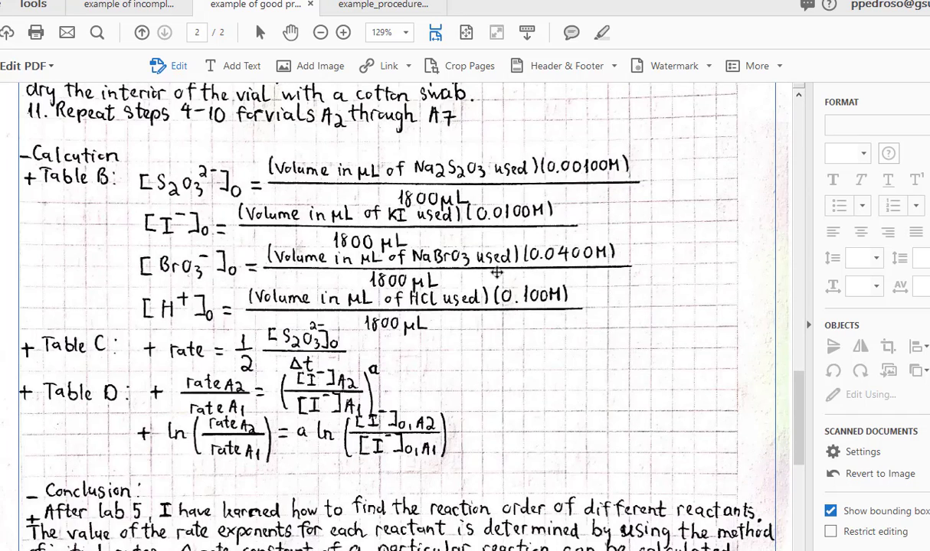
{"action": "scroll", "scroll_direction": "down", "scroll_amount": 3}
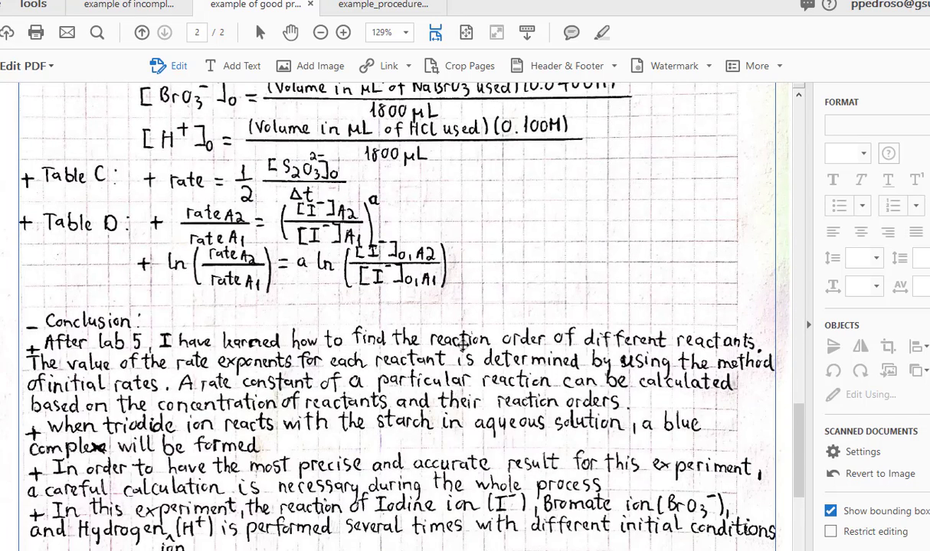
{"action": "scroll", "scroll_direction": "down", "scroll_amount": 3}
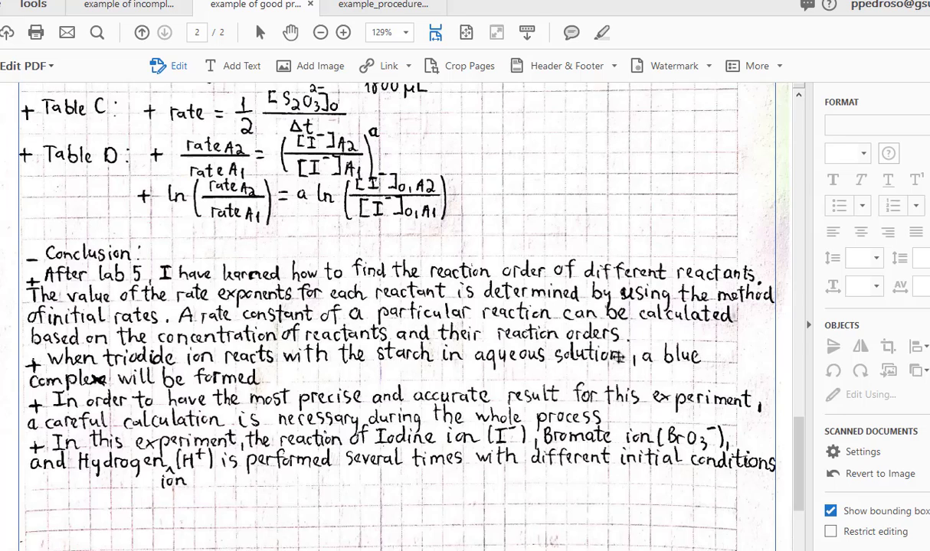
{"action": "scroll", "scroll_direction": "down", "scroll_amount": 3}
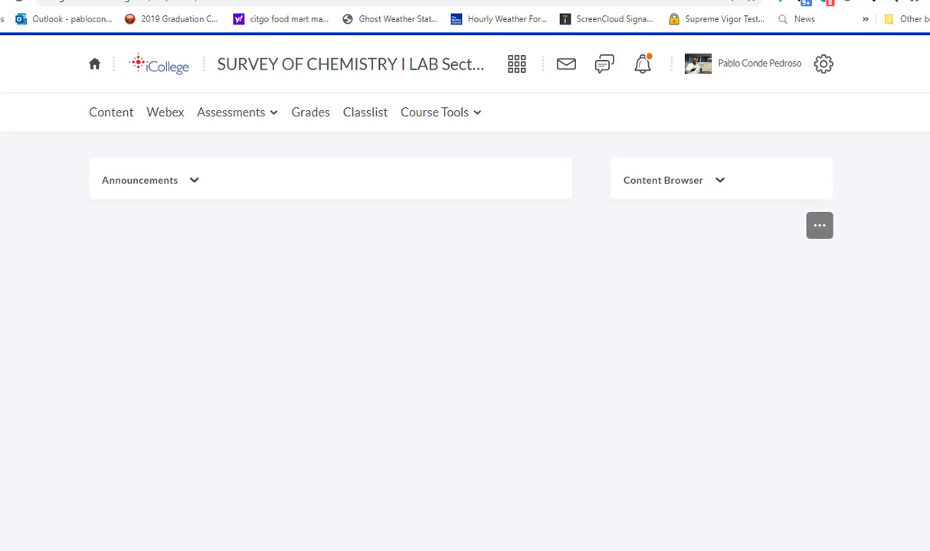
{"action": "left_click", "coordinate": [257, 6]}
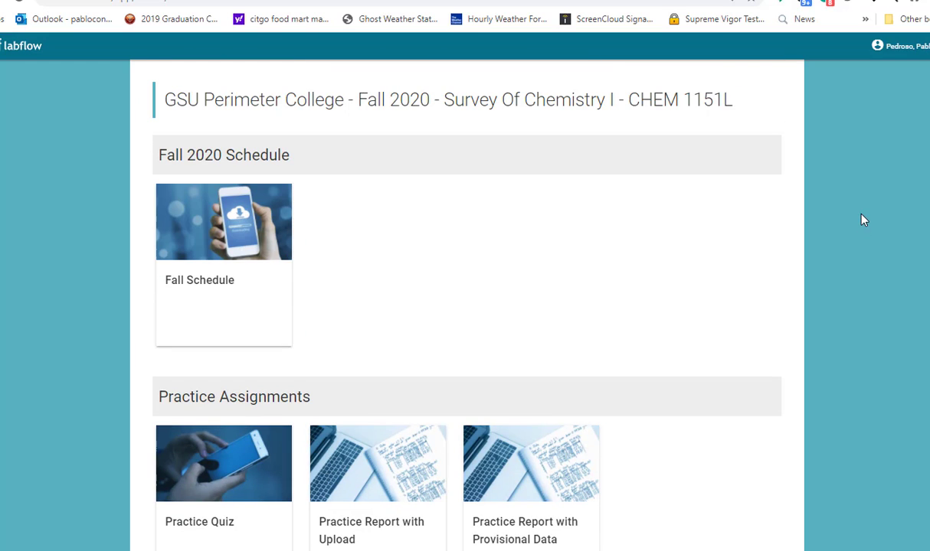
{"action": "mouse_move", "coordinate": [559, 236]}
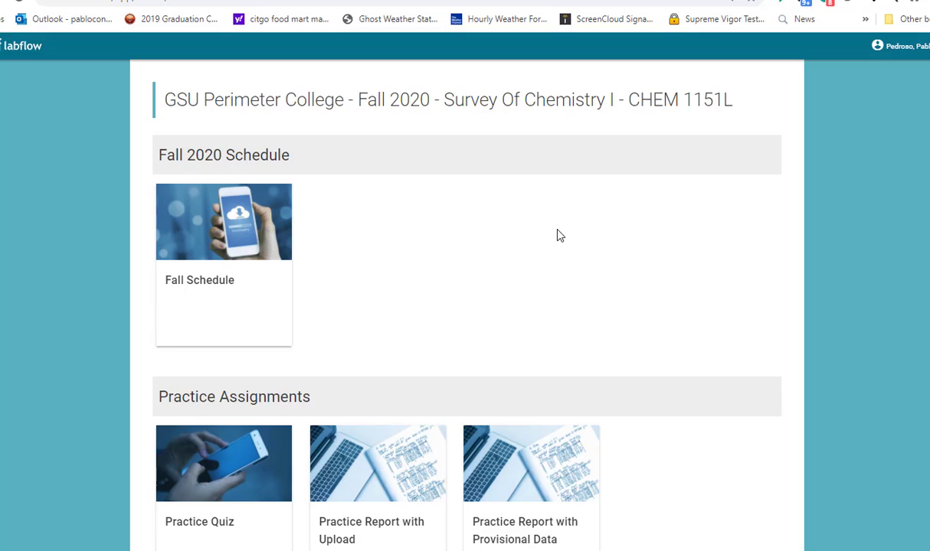
{"action": "mouse_move", "coordinate": [252, 227]}
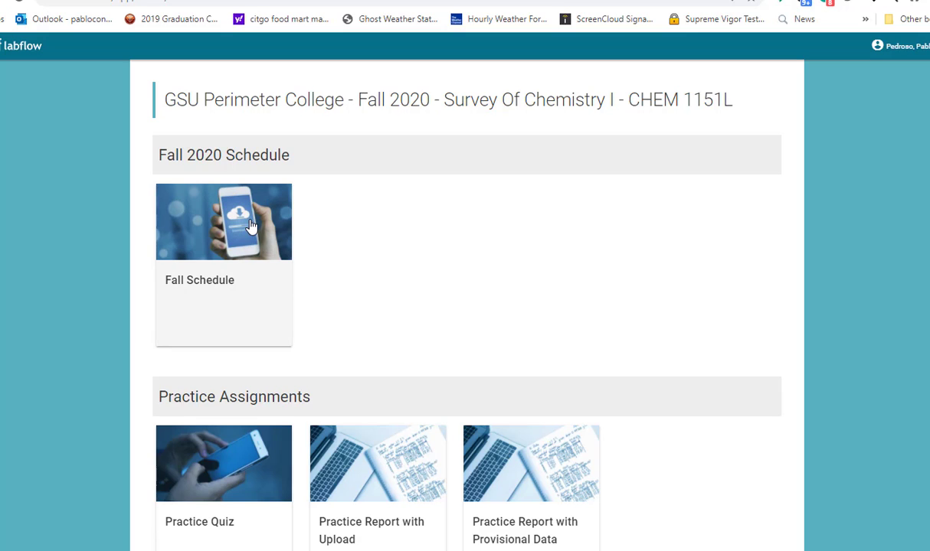
{"action": "mouse_move", "coordinate": [331, 213]}
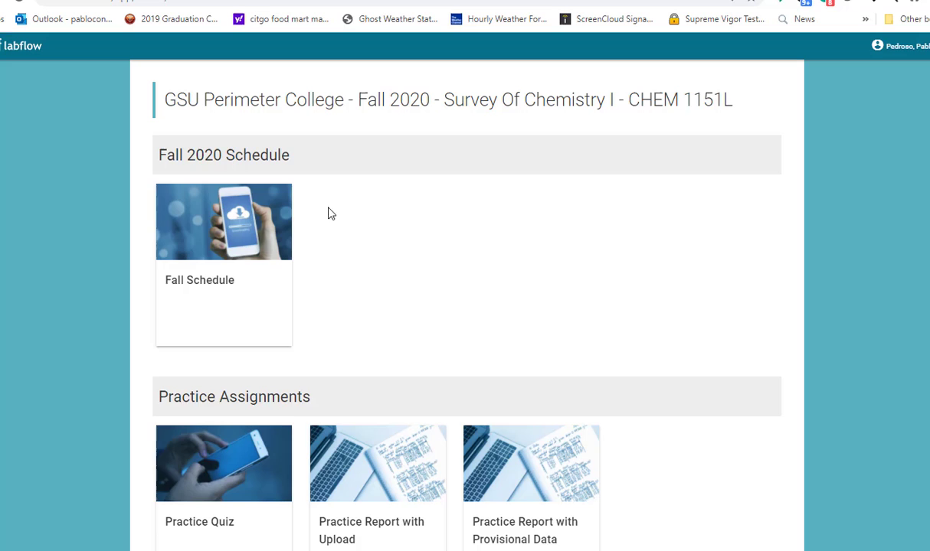
Scroll down the Labflow course page and across the Lab 1 safety modules carousel
{"action": "scroll", "scroll_direction": "down", "scroll_amount": 3}
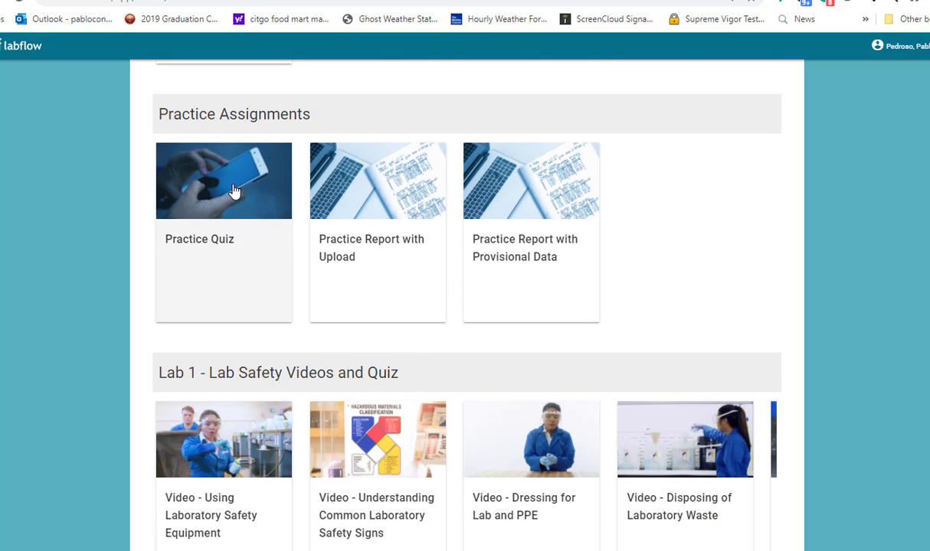
{"action": "mouse_move", "coordinate": [516, 228]}
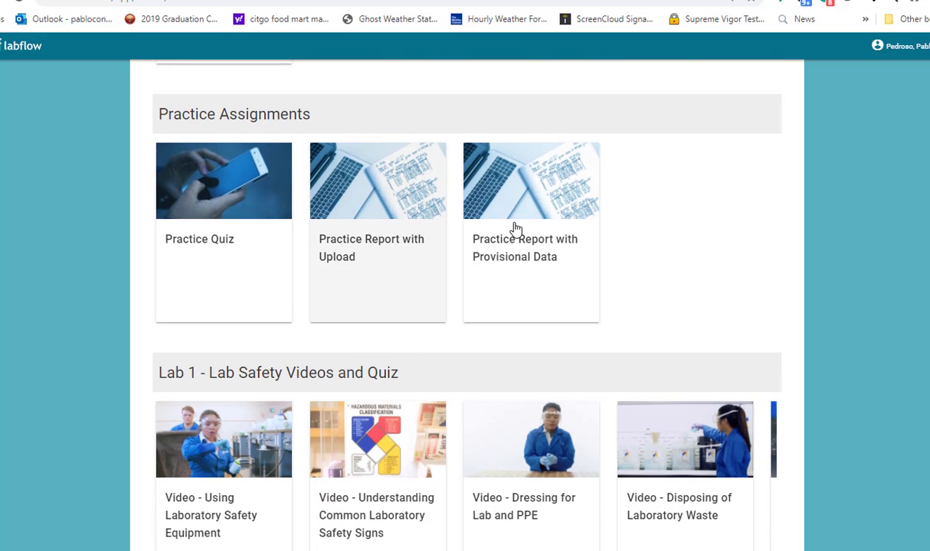
{"action": "scroll", "scroll_direction": "down", "scroll_amount": 3}
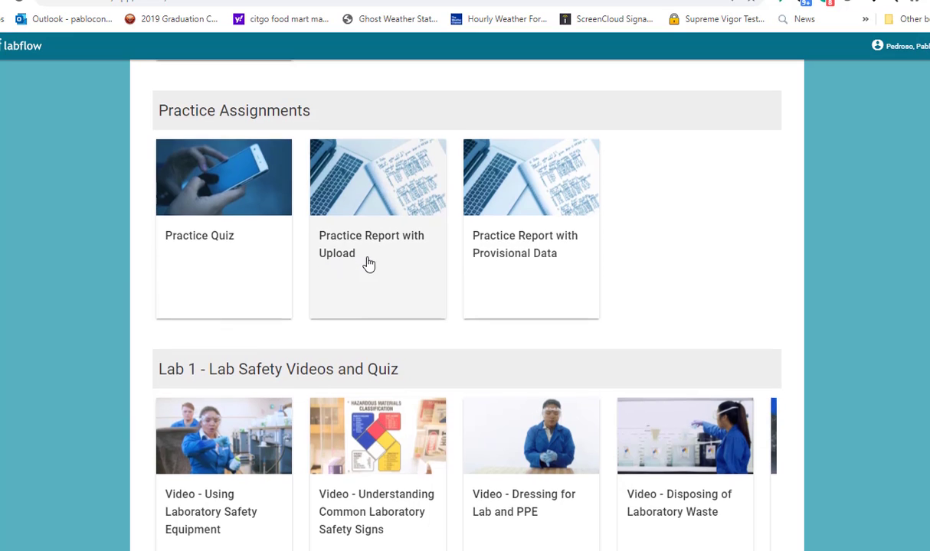
{"action": "scroll", "scroll_direction": "down", "scroll_amount": 3}
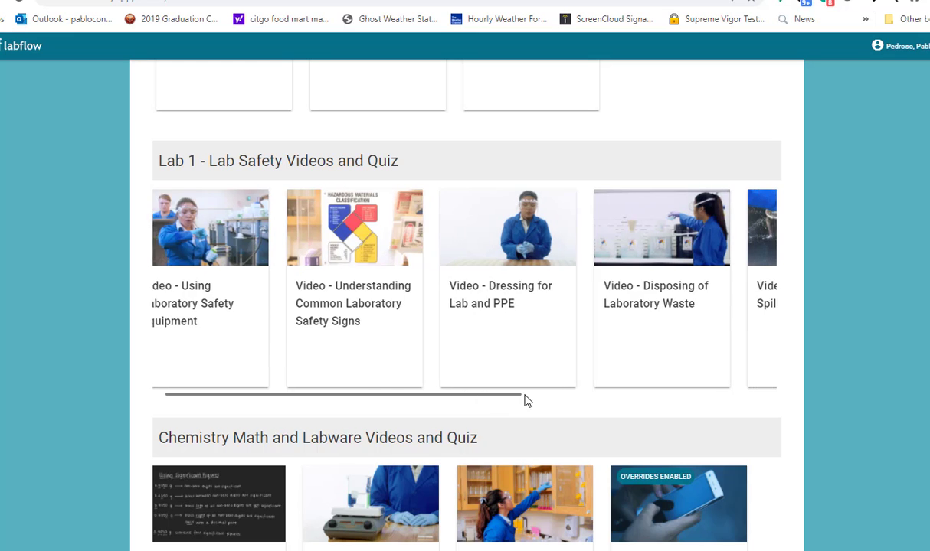
{"action": "scroll", "scroll_direction": "right", "scroll_amount": 3}
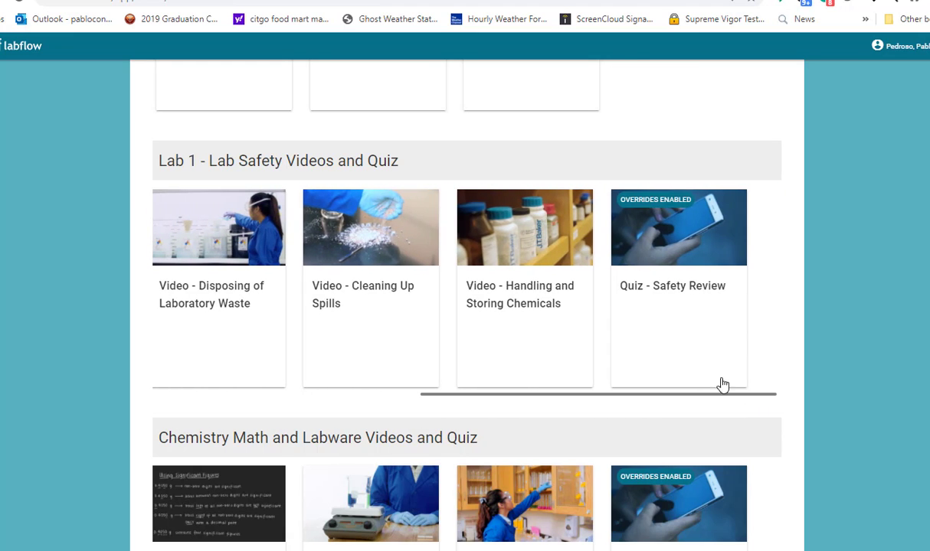
Continue down to the Chemistry Math and Labware videos and quiz and Lab 2 Chemistry and Measurements
{"action": "scroll", "scroll_direction": "down", "scroll_amount": 3}
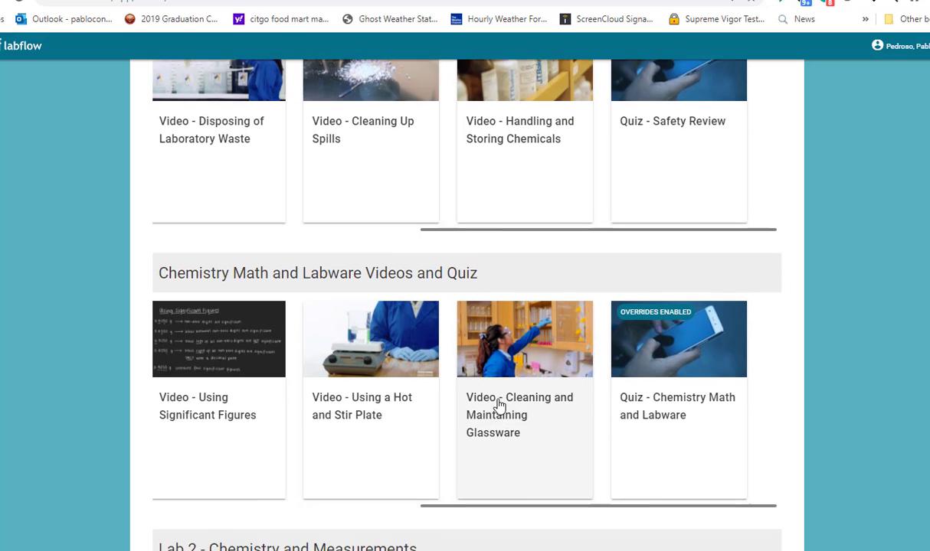
{"action": "scroll", "scroll_direction": "down", "scroll_amount": 3}
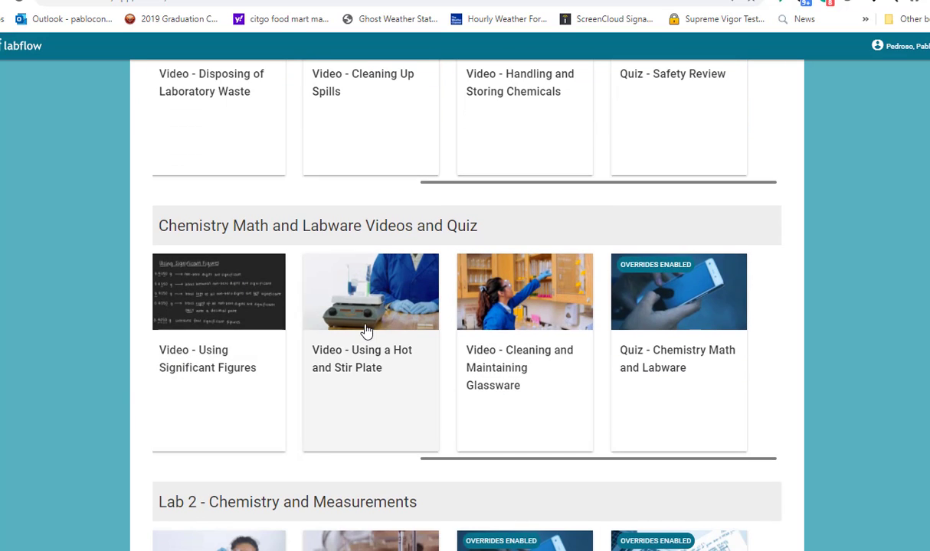
{"action": "scroll", "scroll_direction": "down", "scroll_amount": 3}
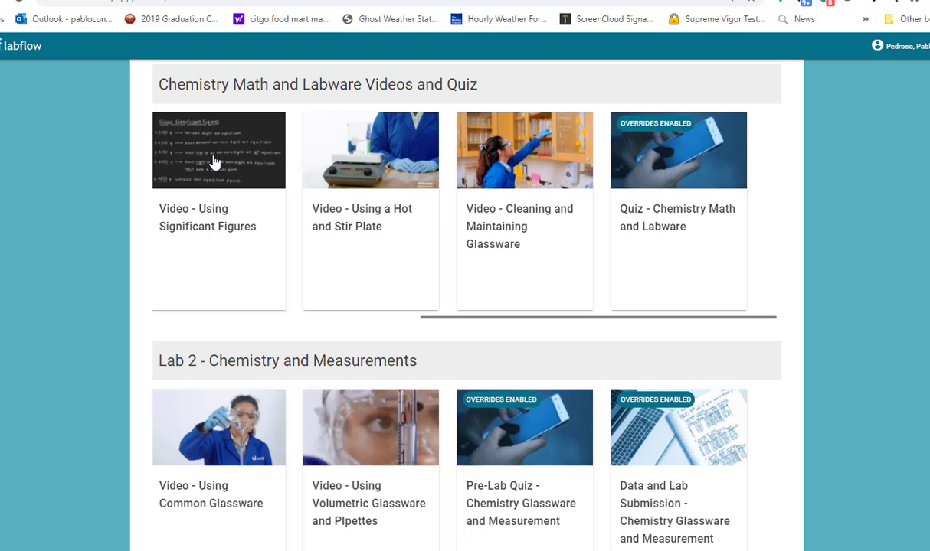
{"action": "mouse_move", "coordinate": [604, 167]}
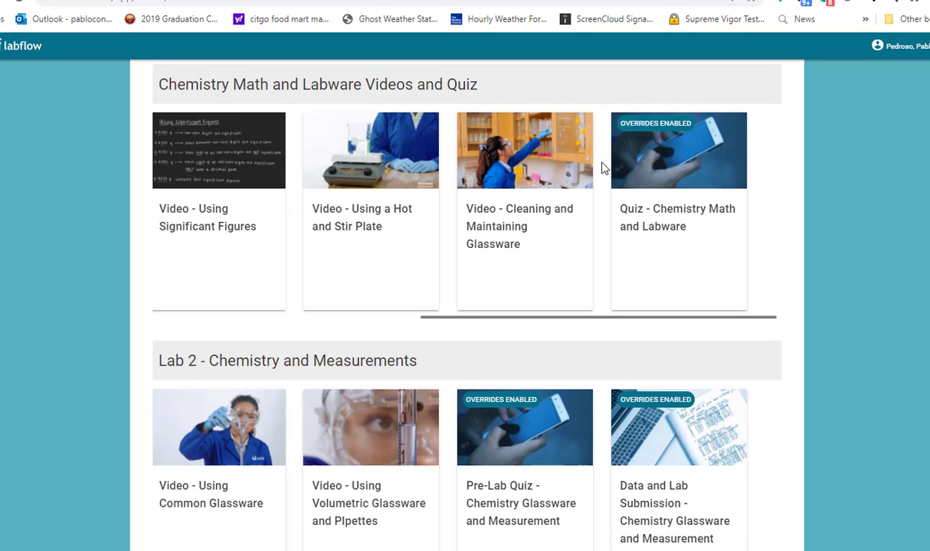
{"action": "mouse_move", "coordinate": [565, 164]}
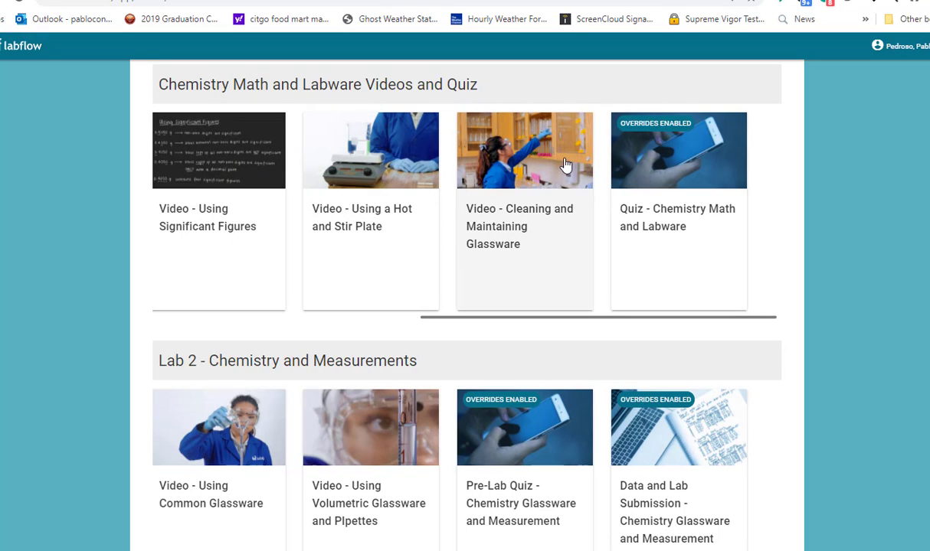
{"action": "mouse_move", "coordinate": [576, 158]}
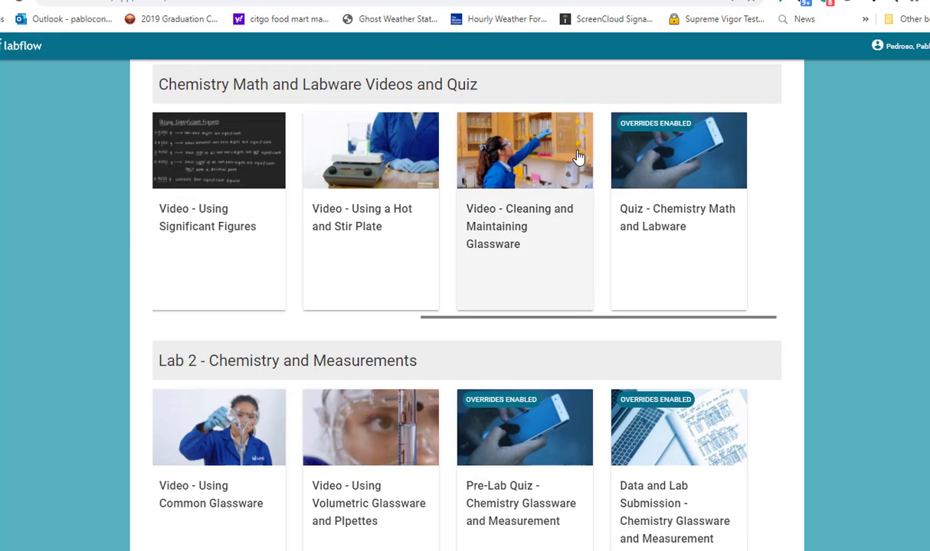
{"action": "mouse_move", "coordinate": [312, 351]}
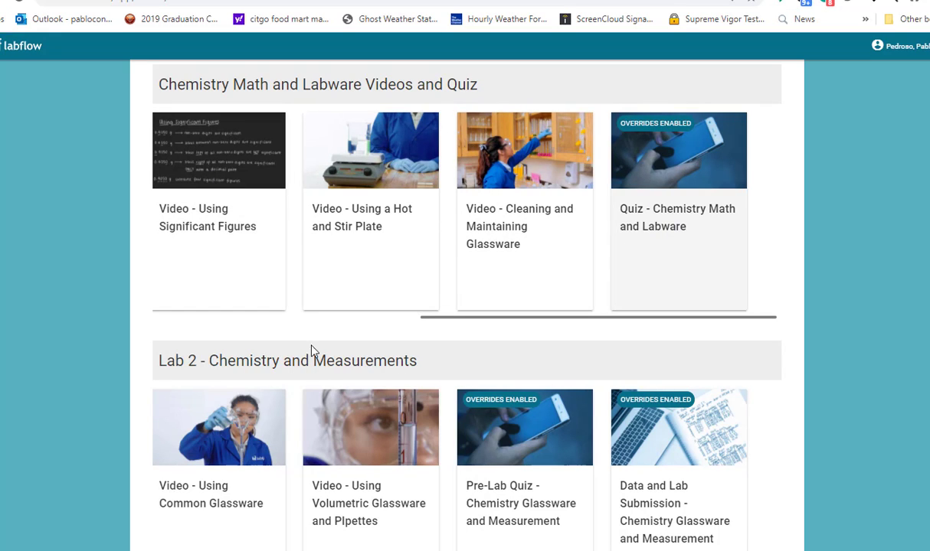
{"action": "scroll", "scroll_direction": "down", "scroll_amount": 3}
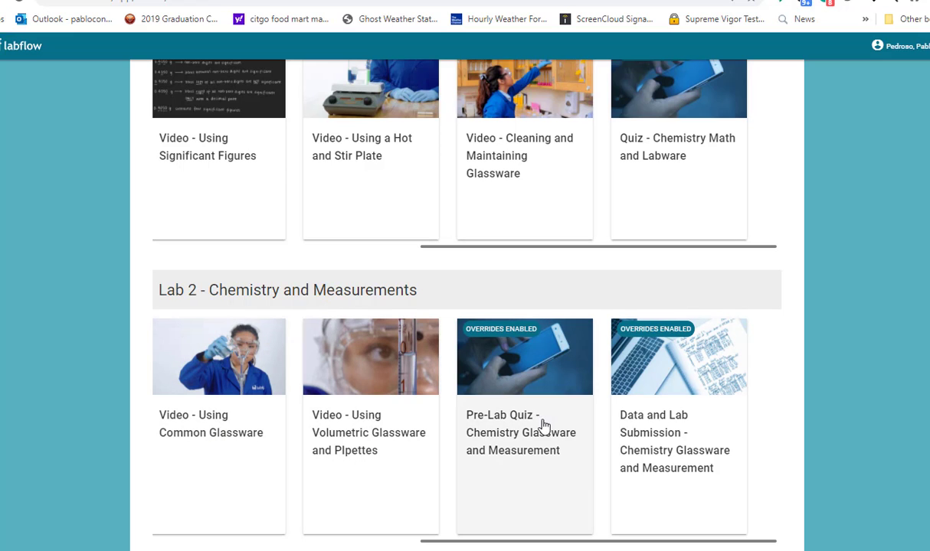
{"action": "mouse_move", "coordinate": [662, 450]}
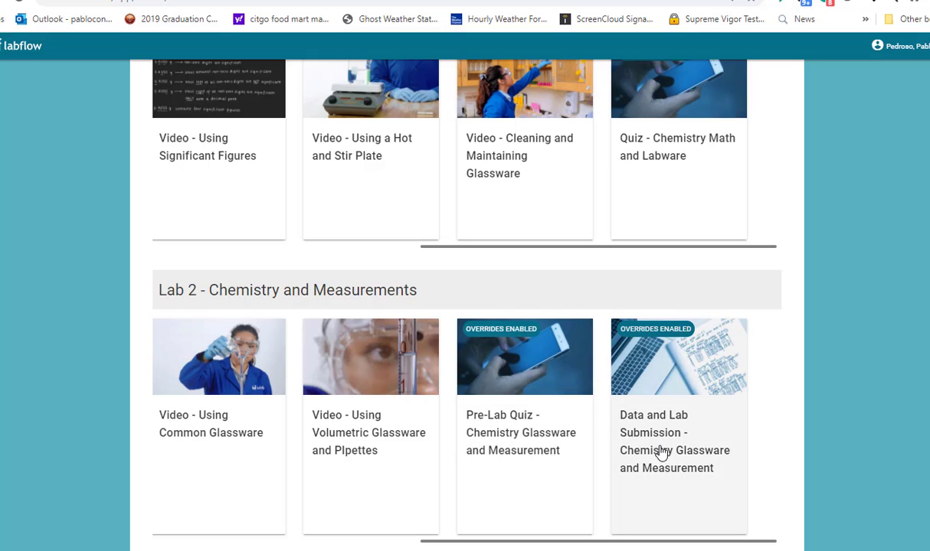
{"action": "mouse_move", "coordinate": [671, 456]}
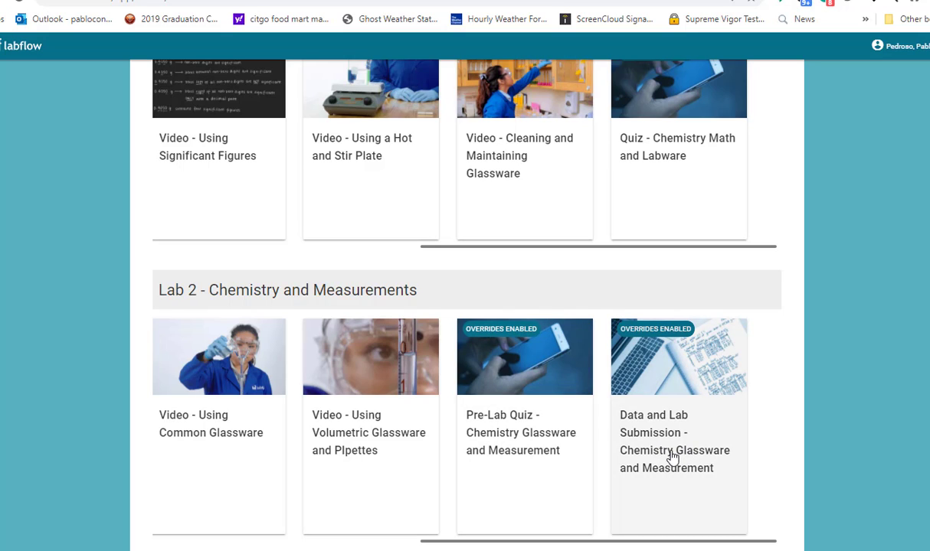
{"action": "mouse_move", "coordinate": [550, 447]}
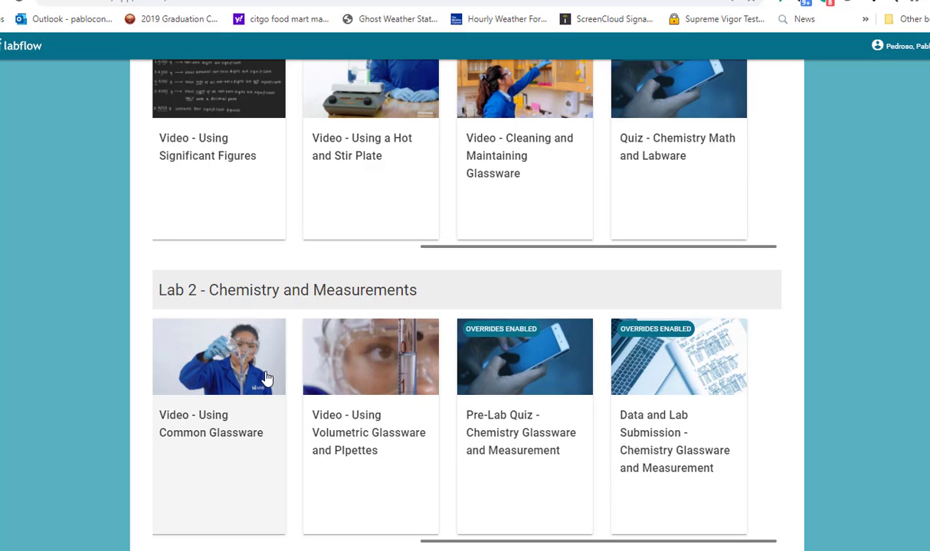
{"action": "mouse_move", "coordinate": [212, 380]}
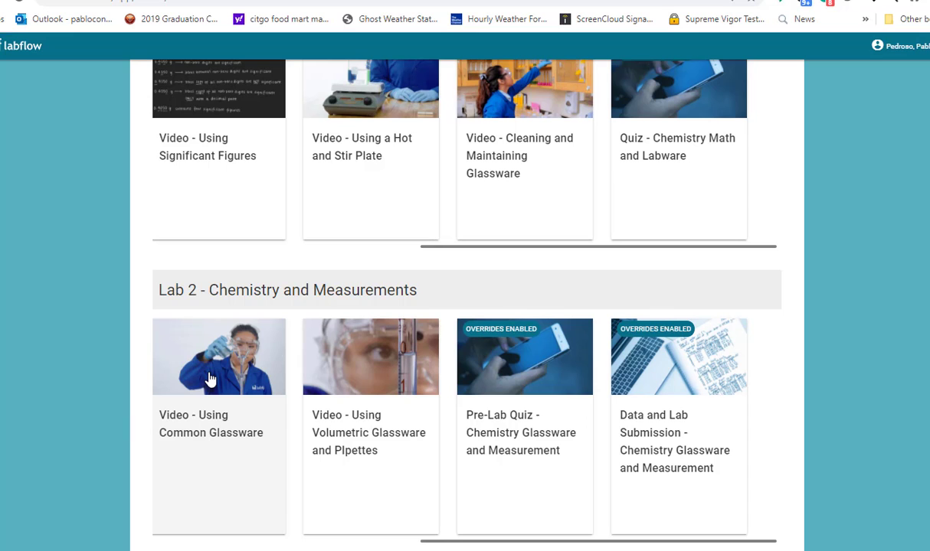
{"action": "mouse_move", "coordinate": [219, 374]}
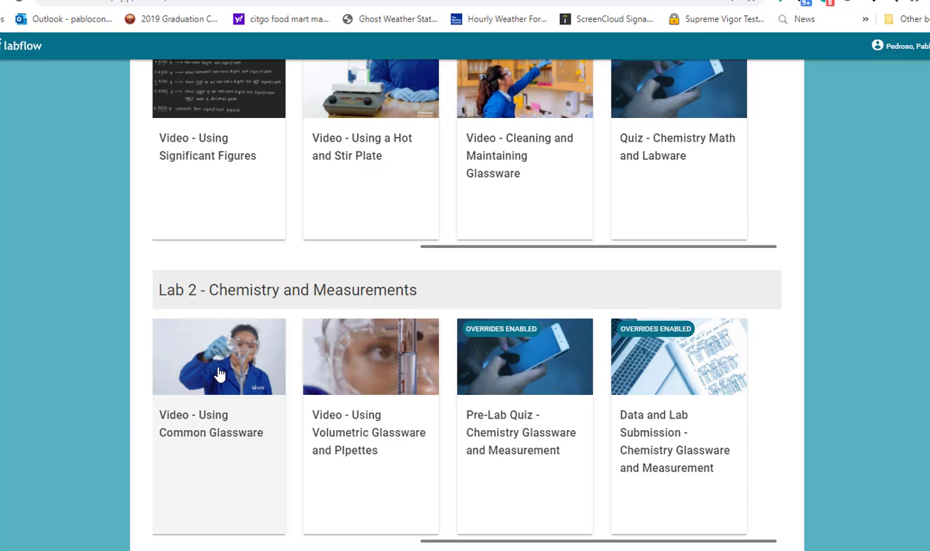
Scroll past Labs 3–6 to the Lab 7 Chemical Reactions and Lab 8 Empirical Formulas modules
{"action": "scroll", "scroll_direction": "down", "scroll_amount": 3}
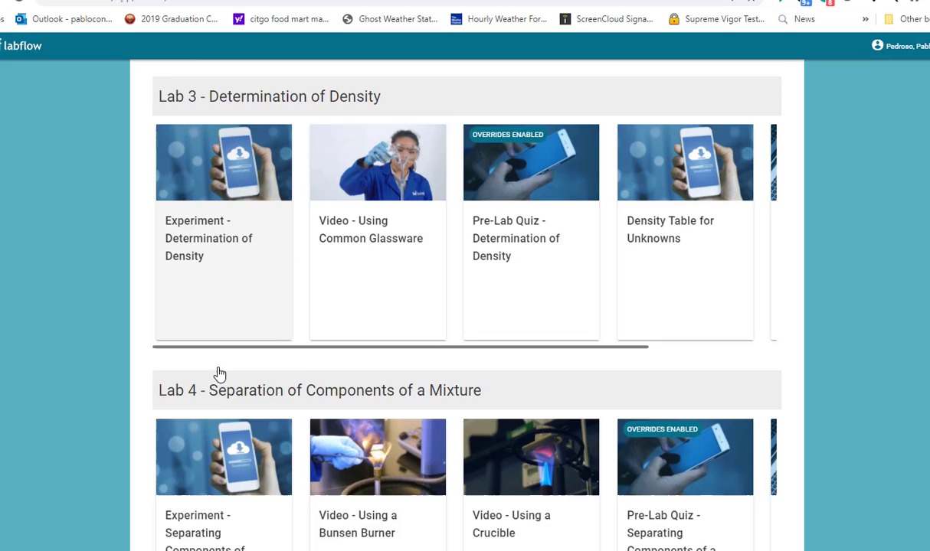
{"action": "scroll", "scroll_direction": "down", "scroll_amount": 3}
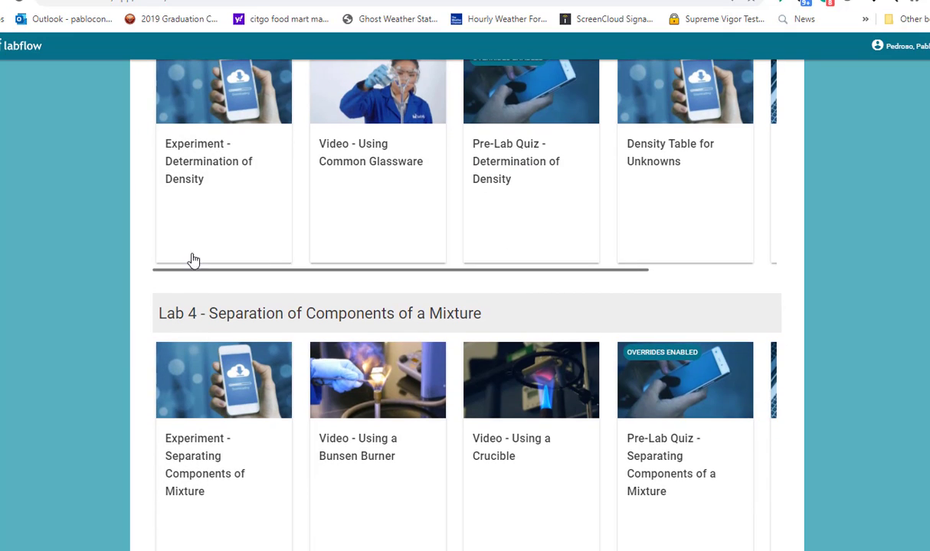
{"action": "mouse_move", "coordinate": [420, 343]}
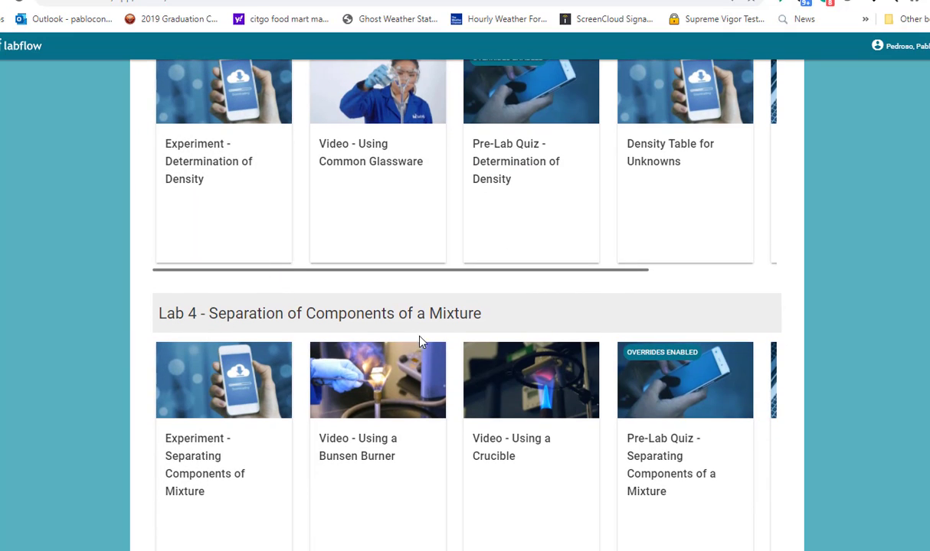
{"action": "scroll", "scroll_direction": "down", "scroll_amount": 3}
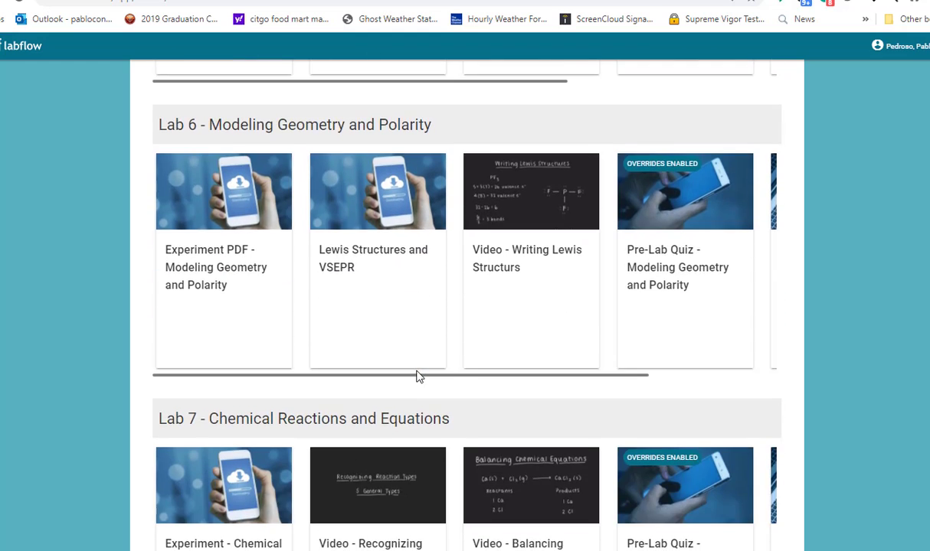
{"action": "scroll", "scroll_direction": "down", "scroll_amount": 3}
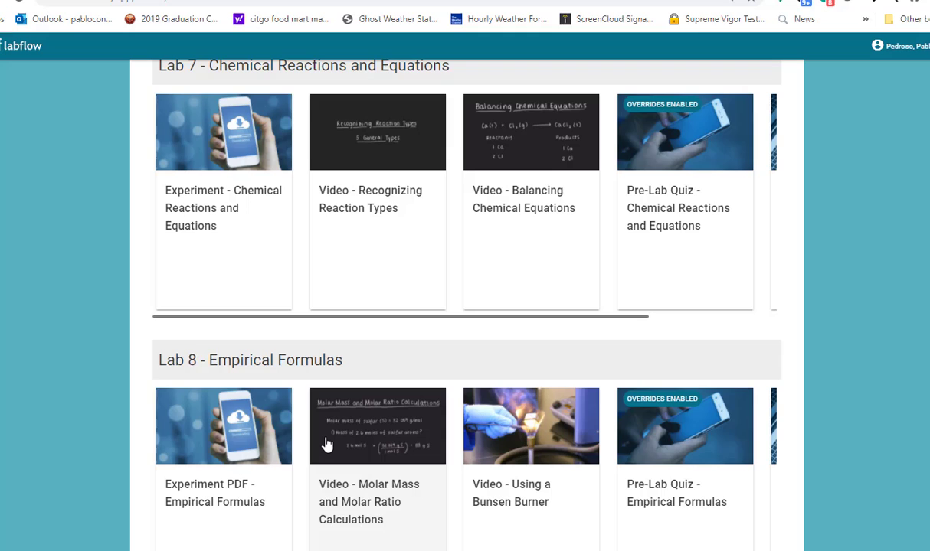
{"action": "mouse_move", "coordinate": [328, 444]}
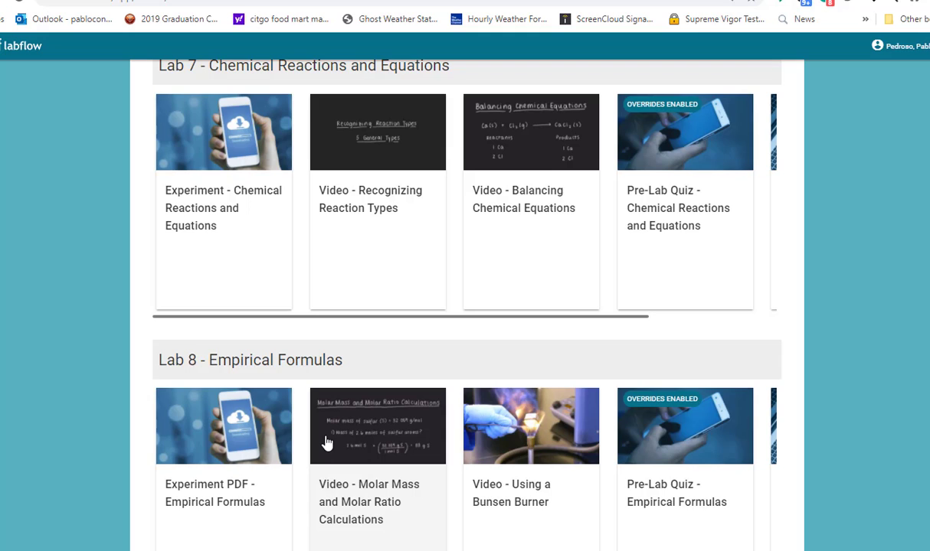